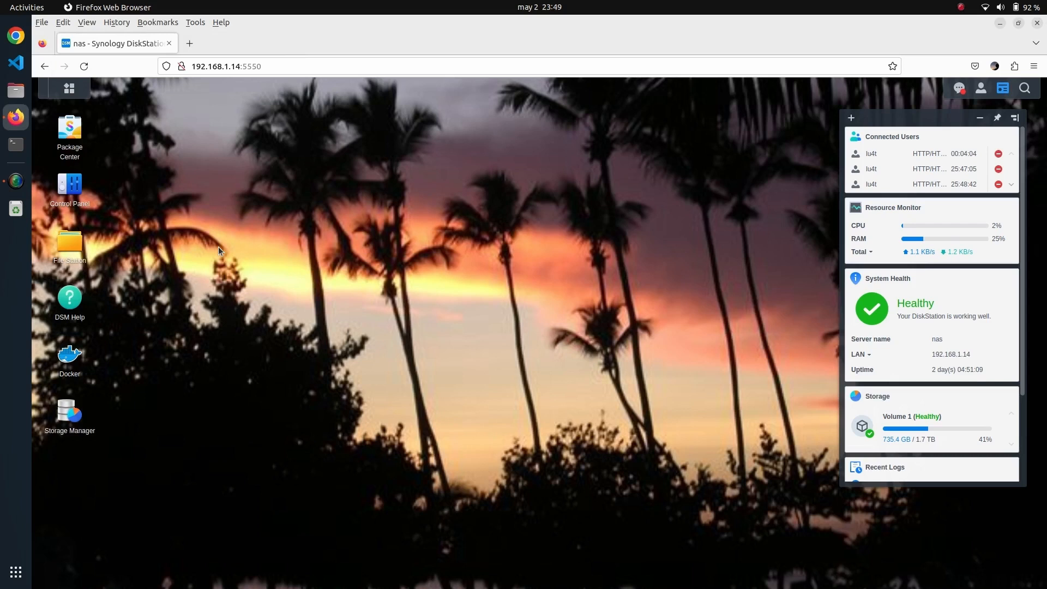
pyautogui.moveTo(173, 223)
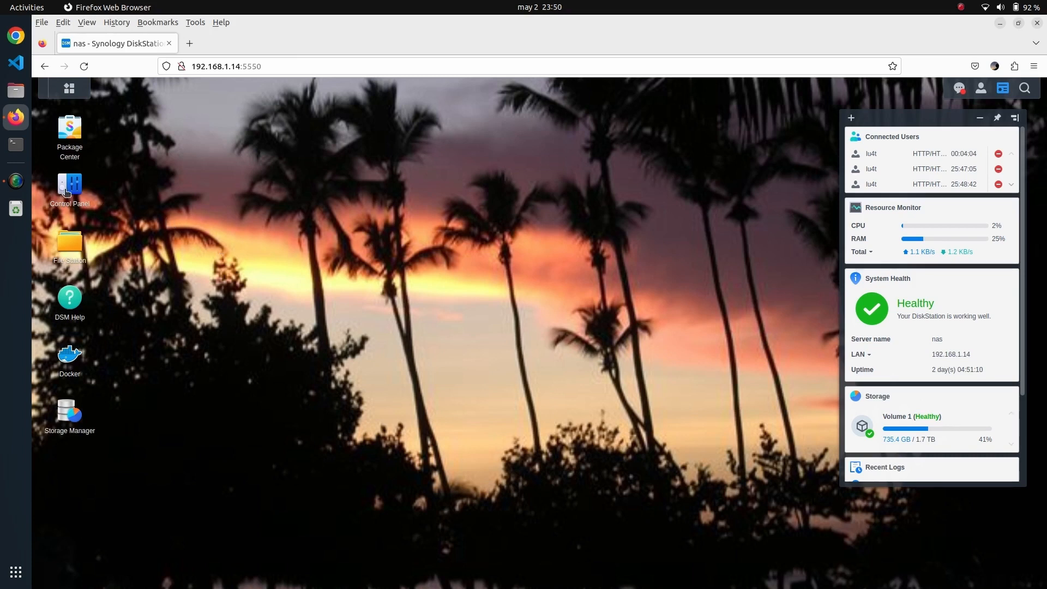
# Step: Reach the Login Portal's Applications list showing File Station, Note Station and Synology Photos portals
pyautogui.doubleClick(68, 186)
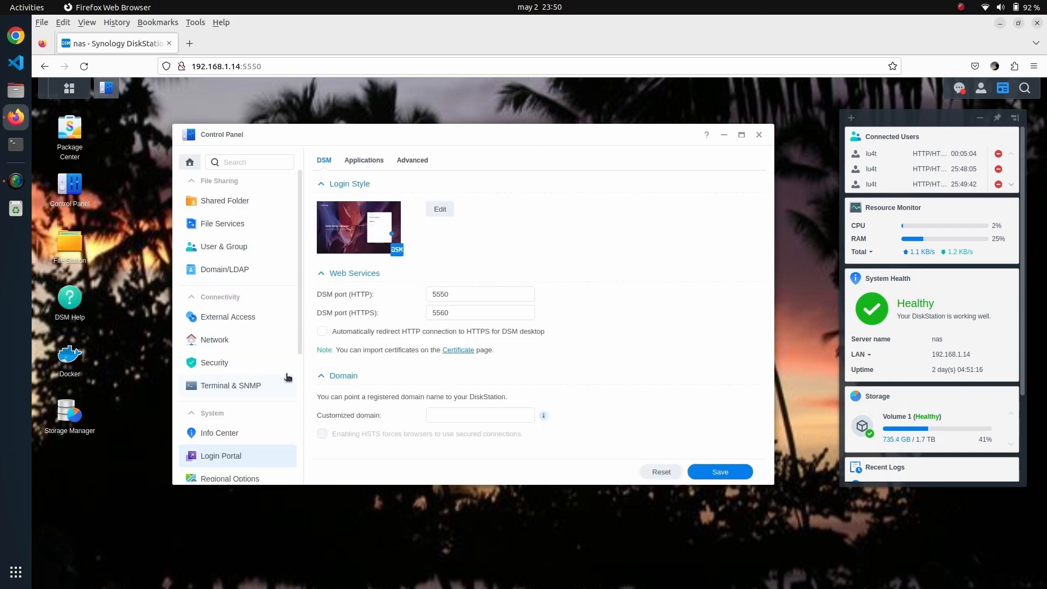
pyautogui.moveTo(364, 161)
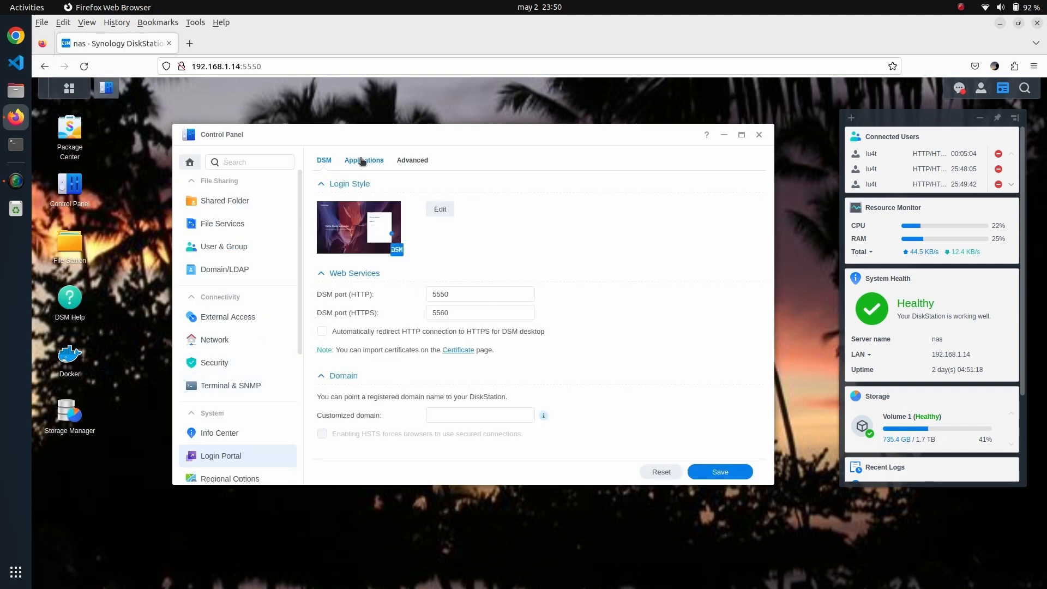
pyautogui.click(364, 160)
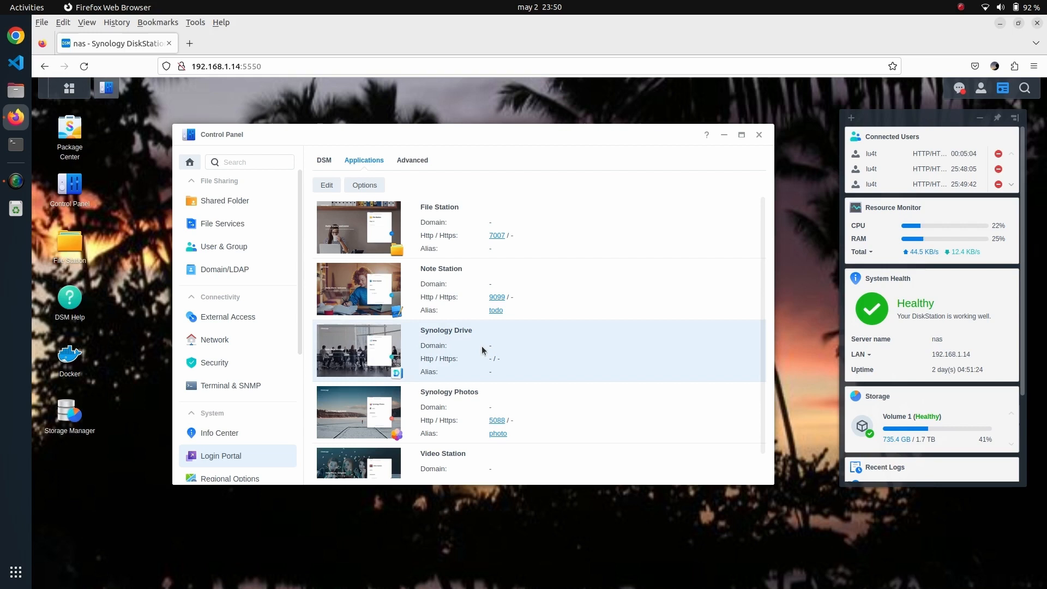
pyautogui.moveTo(437, 337)
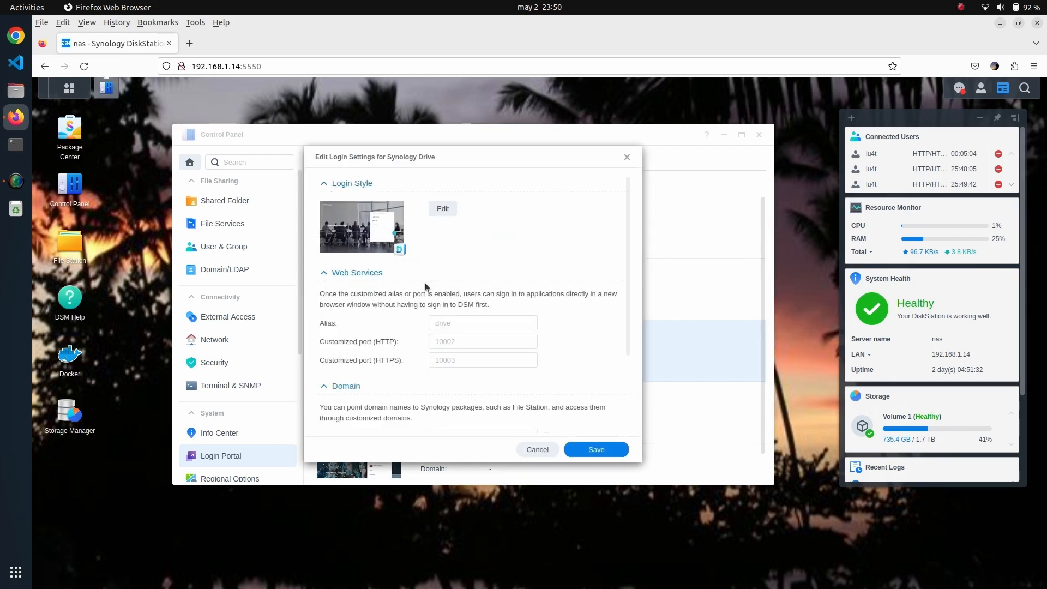
pyautogui.moveTo(371, 275)
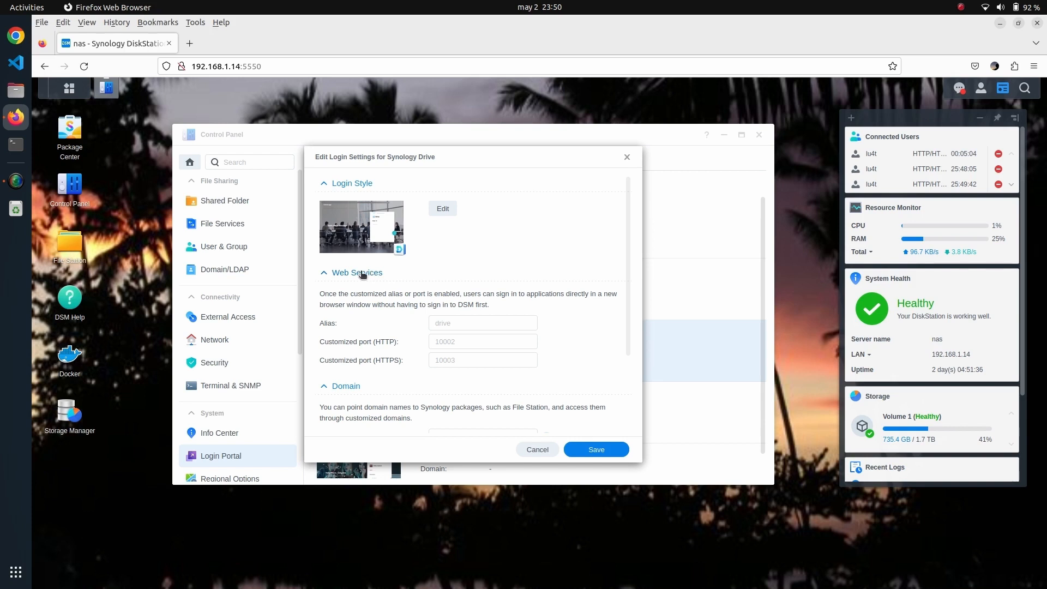
pyautogui.moveTo(356, 198)
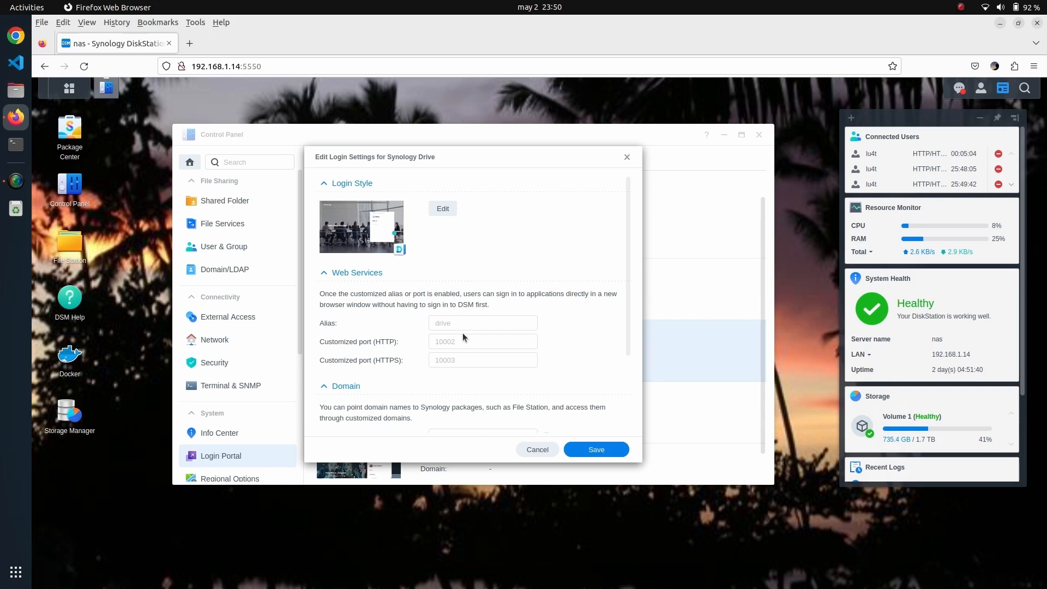
# Step: Enter custom HTTP port 10002 for Synology Drive and move on to the custom domain field
pyautogui.click(482, 323)
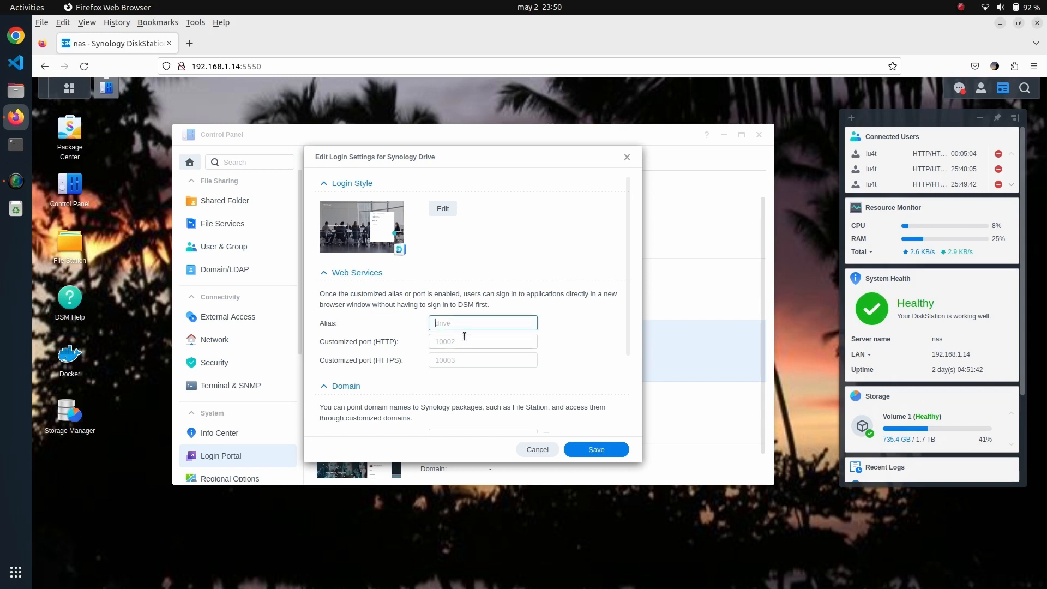
pyautogui.click(482, 341)
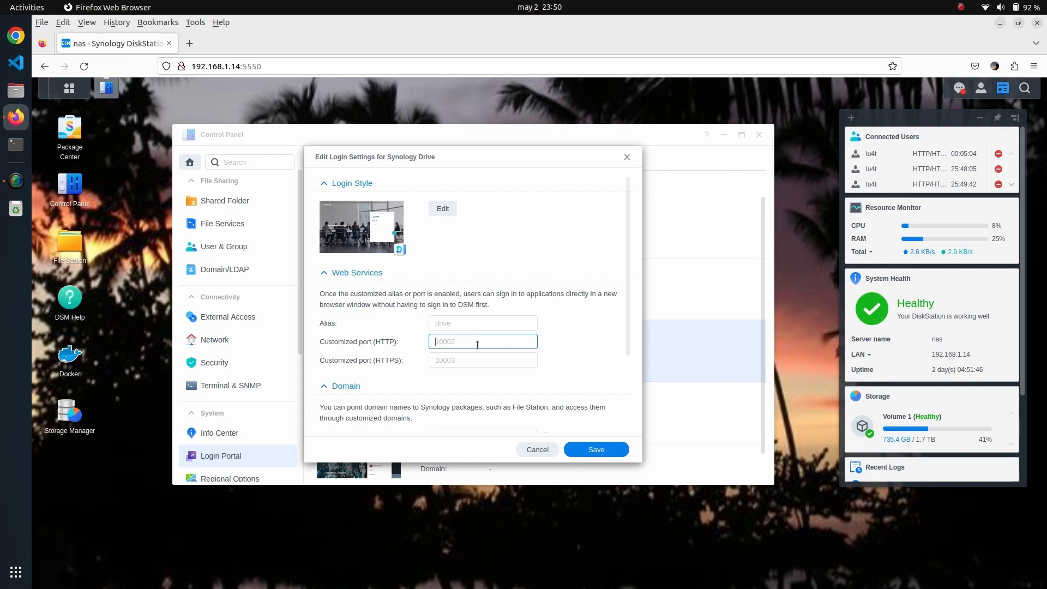
pyautogui.write('10002')
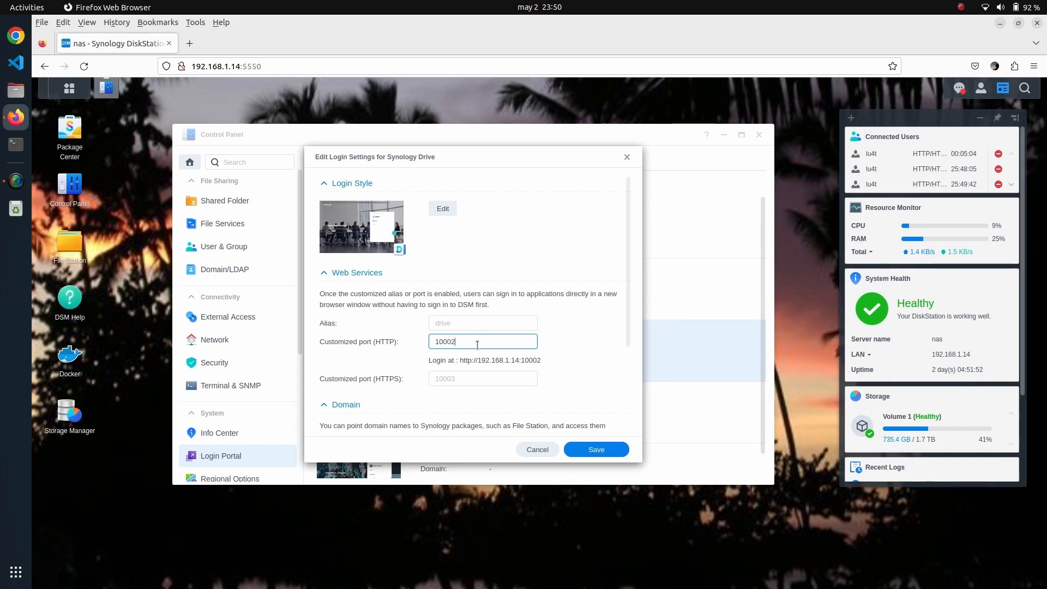
pyautogui.scroll(-3)
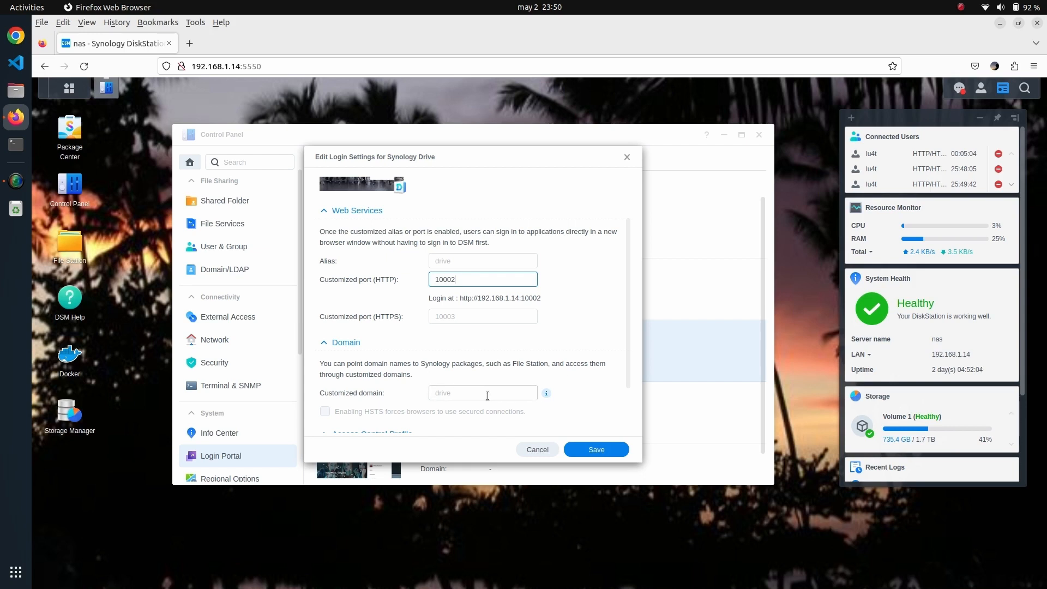
pyautogui.click(483, 393)
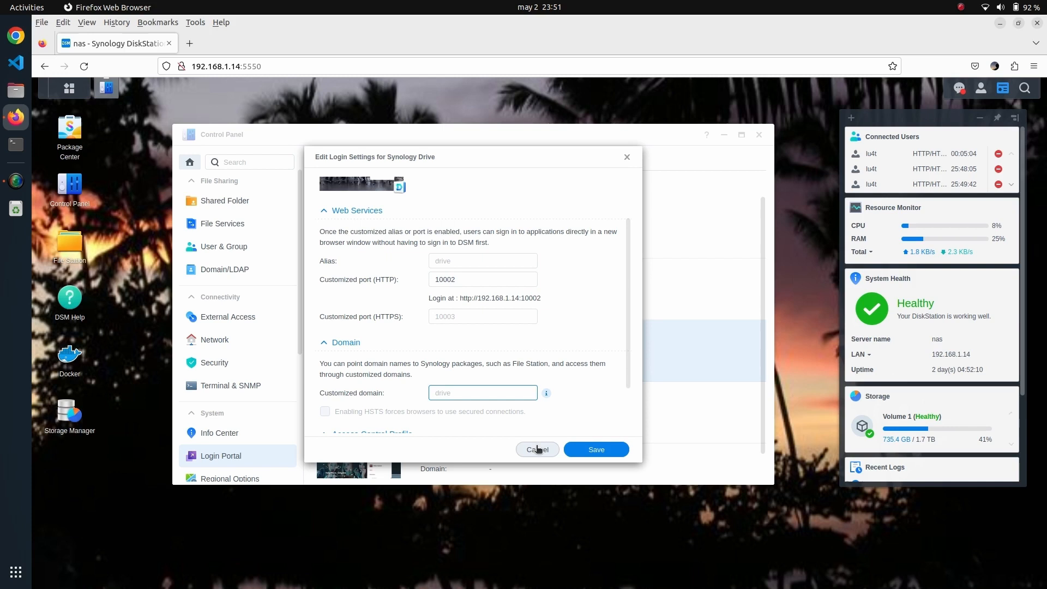
# Step: Save the login settings so Synology Drive is listed with HTTP port 10002
pyautogui.click(594, 448)
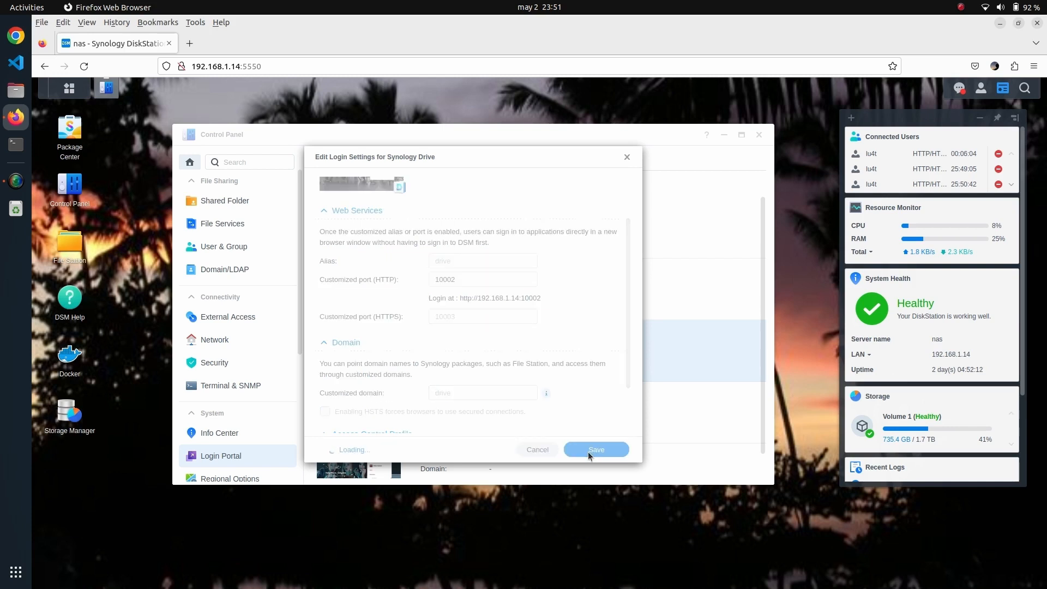
pyautogui.click(595, 449)
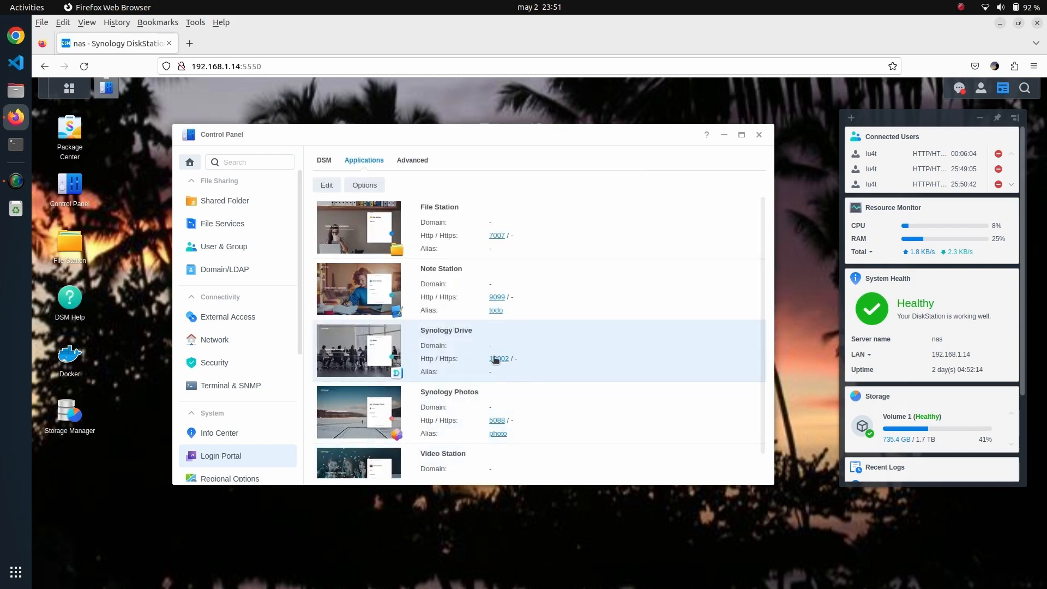
pyautogui.moveTo(499, 359)
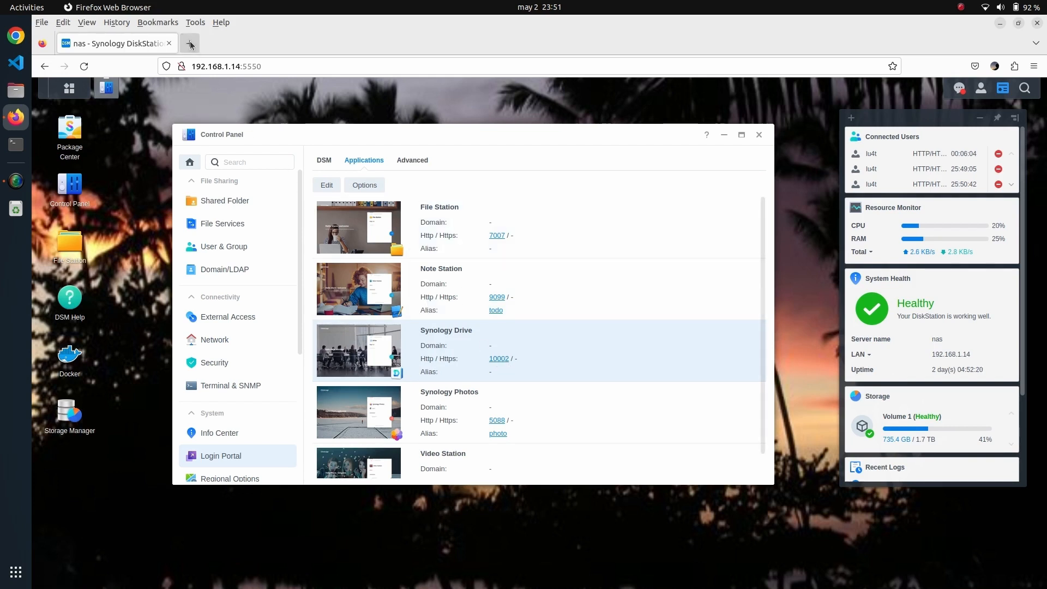
# Step: Go to cloudflare.com, sign in and select the website to reach its Overview page
pyautogui.write('cloudflare.com')
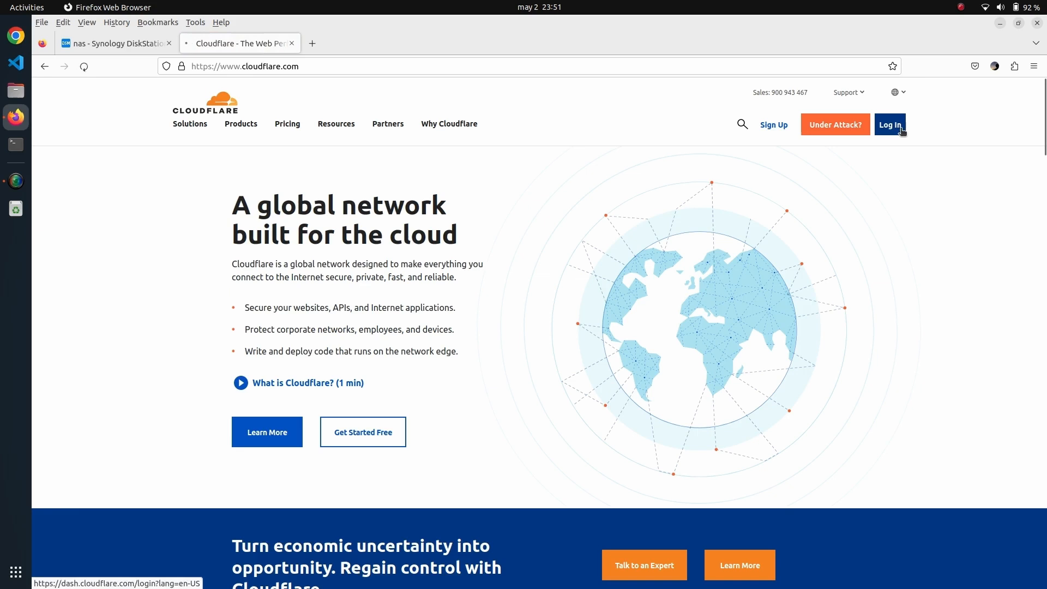
pyautogui.click(890, 125)
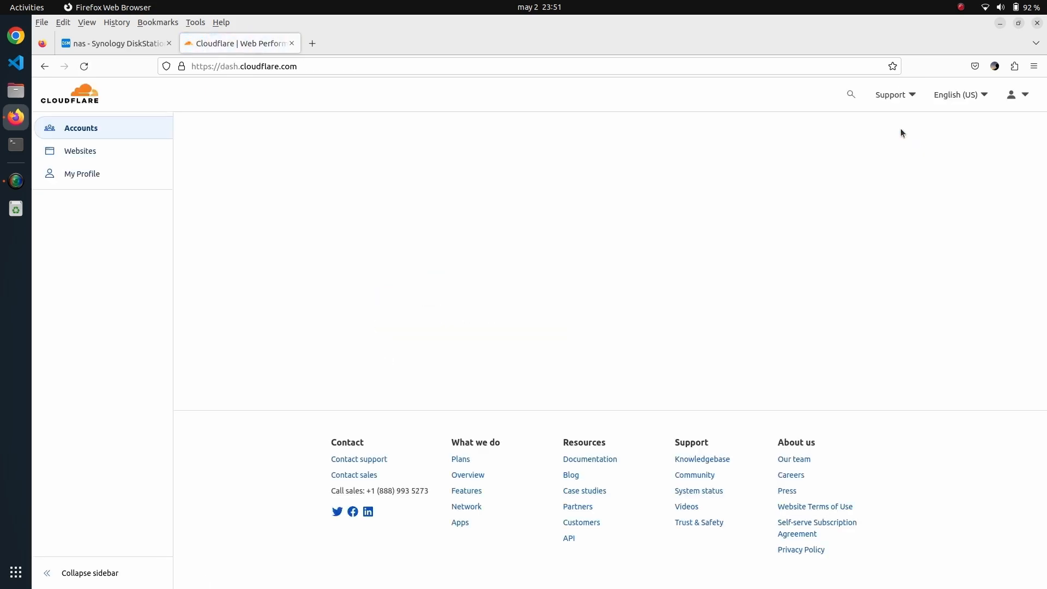
pyautogui.click(80, 150)
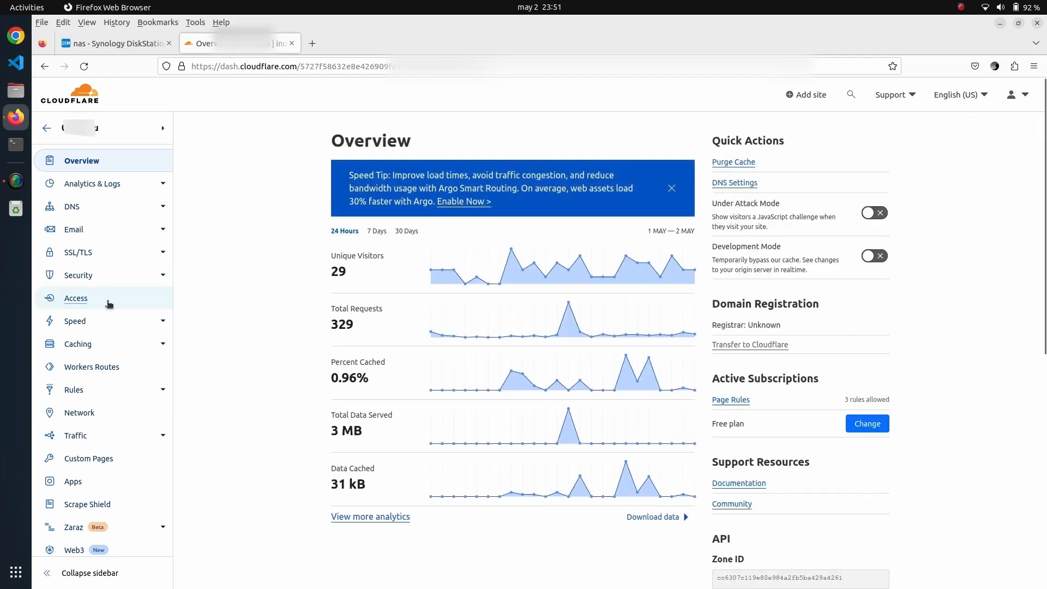
pyautogui.moveTo(75, 321)
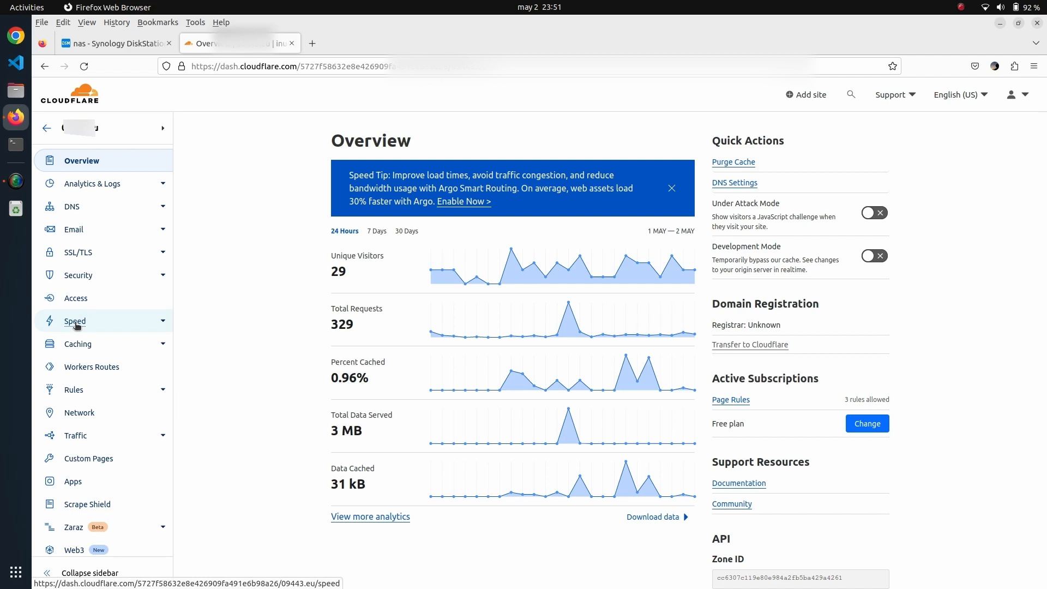
# Step: Launch Cloudflare Zero Trust from the site's Access section
pyautogui.click(76, 297)
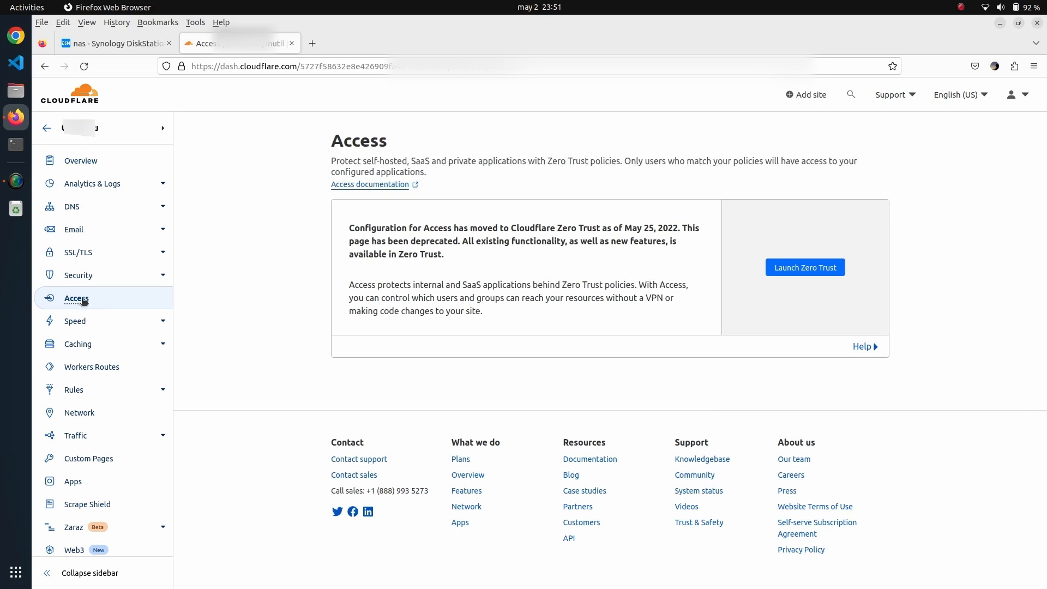
pyautogui.click(804, 267)
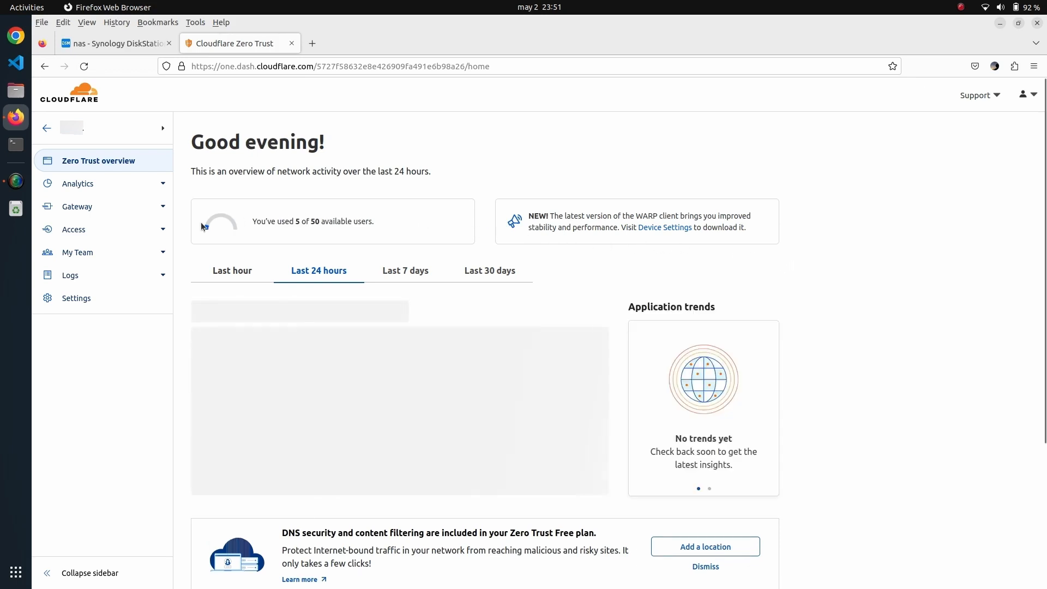
# Step: Go to Access > Tunnels and start configuring the synology tunnel
pyautogui.click(73, 229)
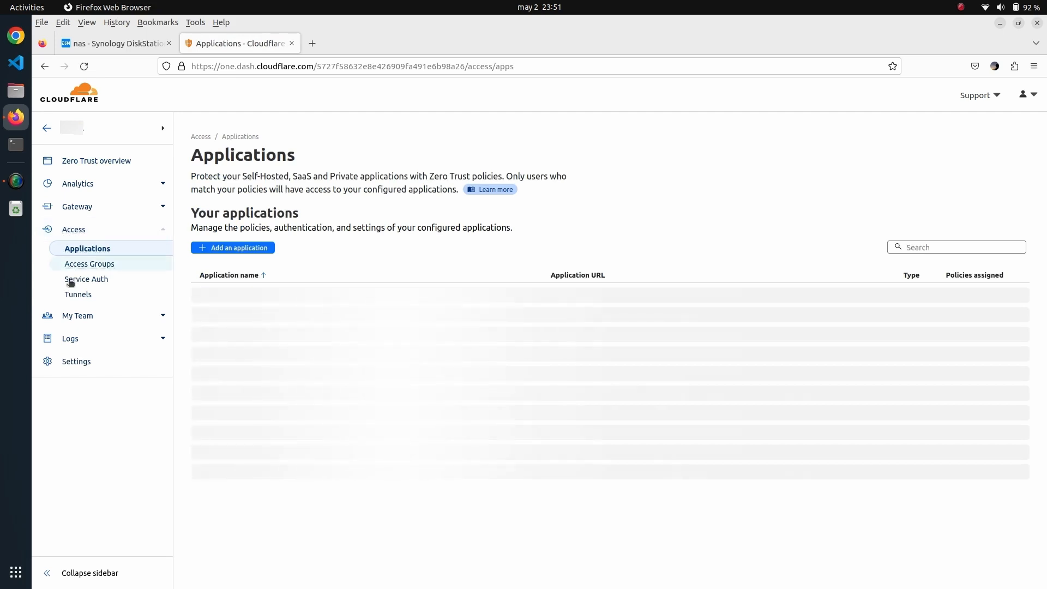
pyautogui.click(78, 293)
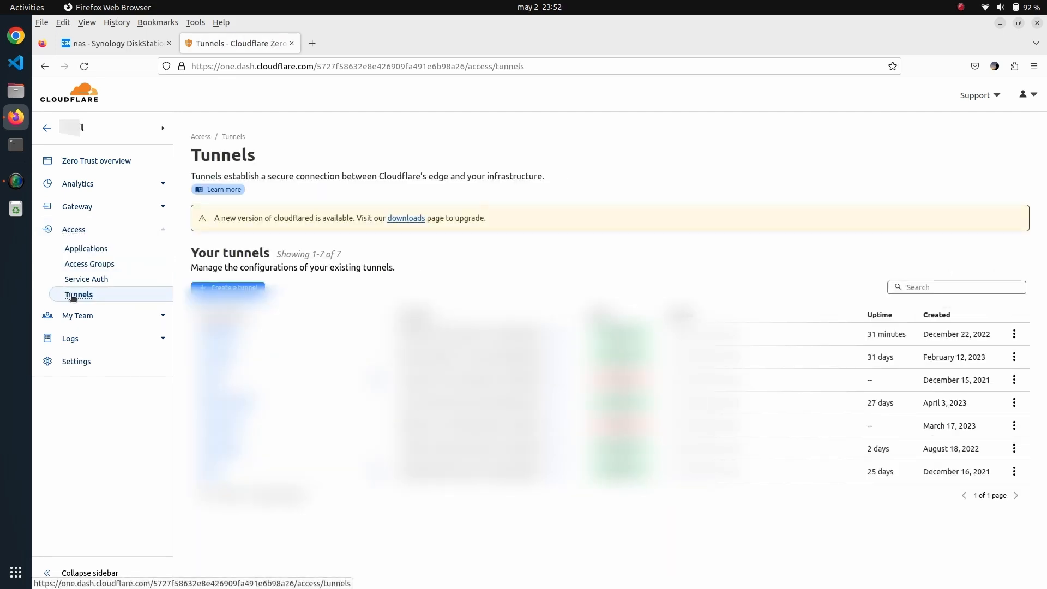
pyautogui.moveTo(85, 279)
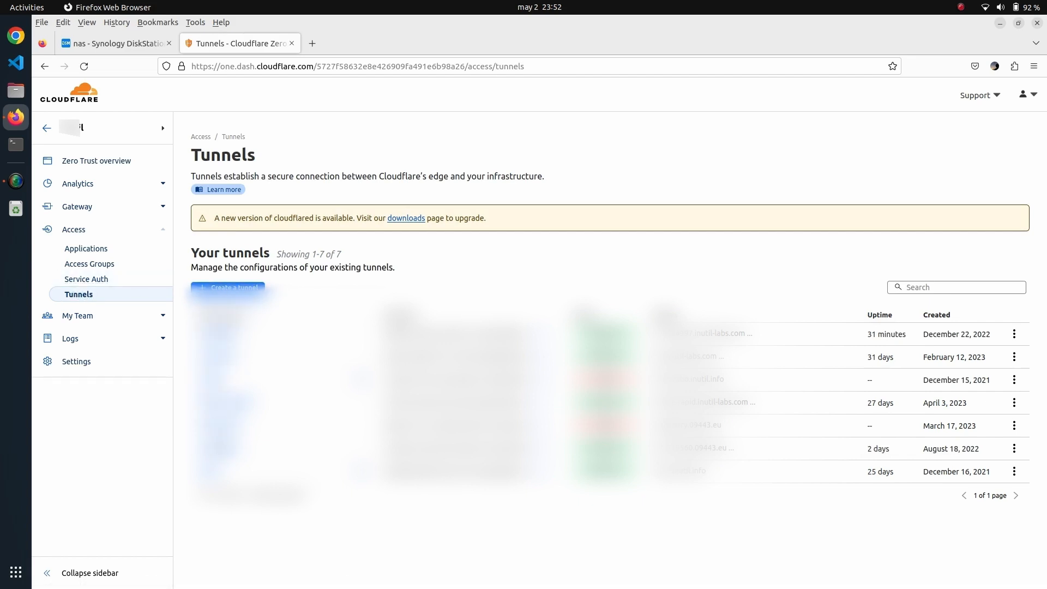
pyautogui.click(705, 448)
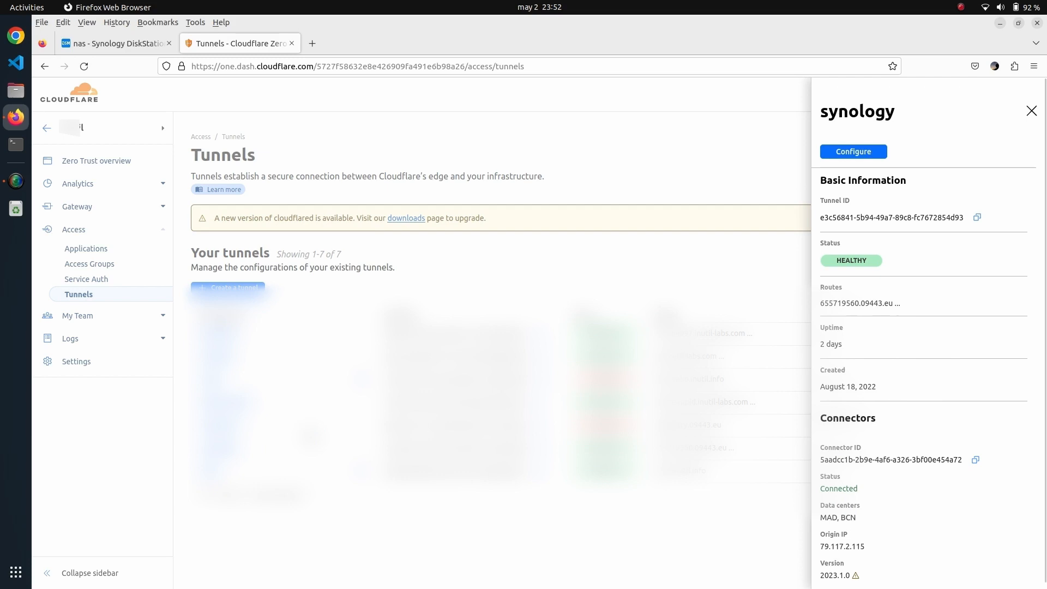
pyautogui.click(853, 151)
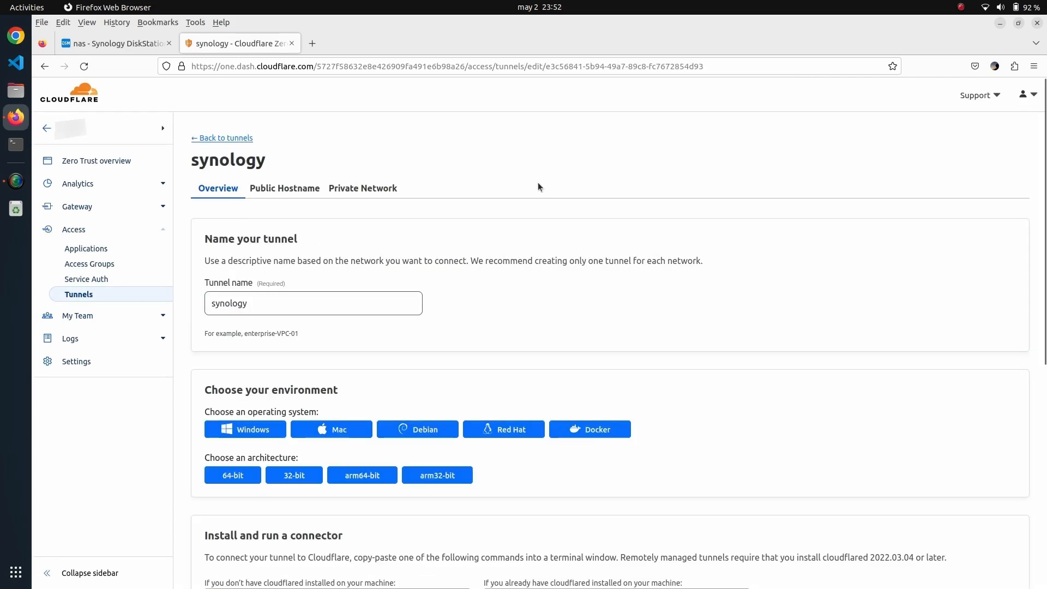
# Step: Start adding a public hostname from the tunnel's Public Hostname list
pyautogui.click(285, 188)
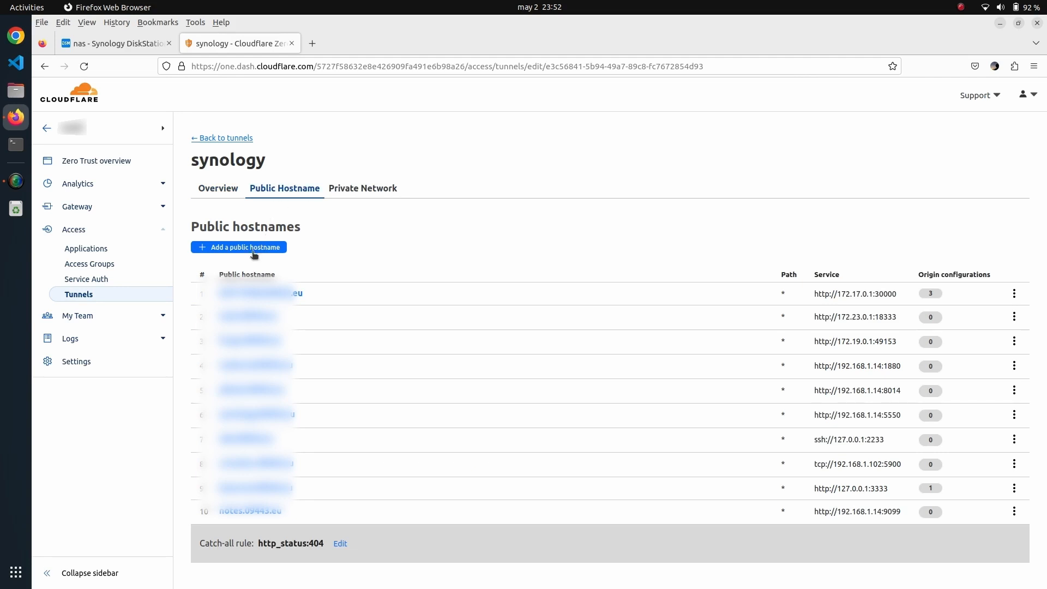
pyautogui.click(239, 247)
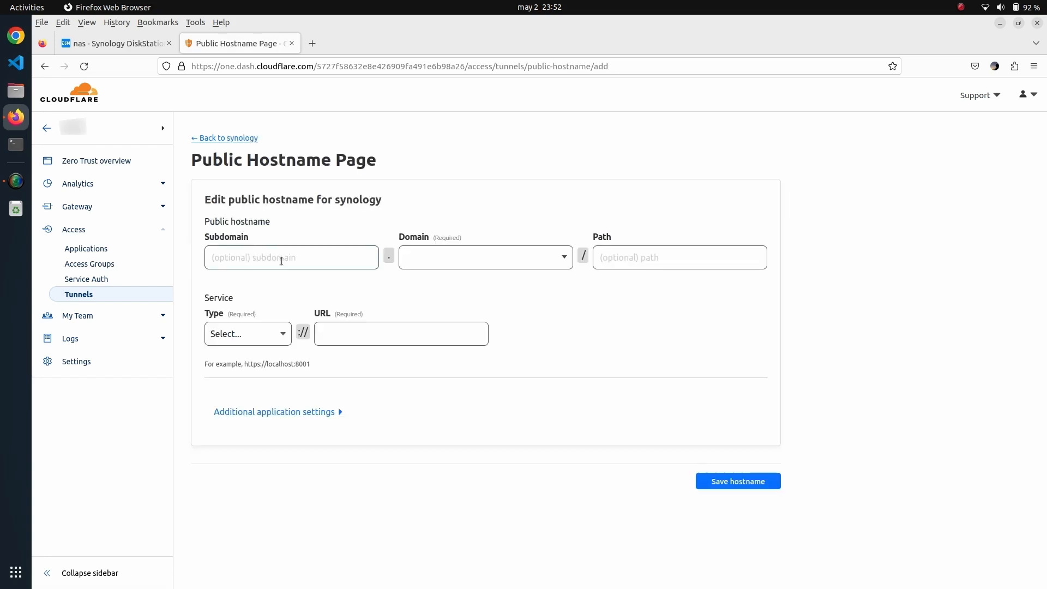
# Step: Set subdomain drive with service type HTTP on the new hostname form
pyautogui.click(291, 258)
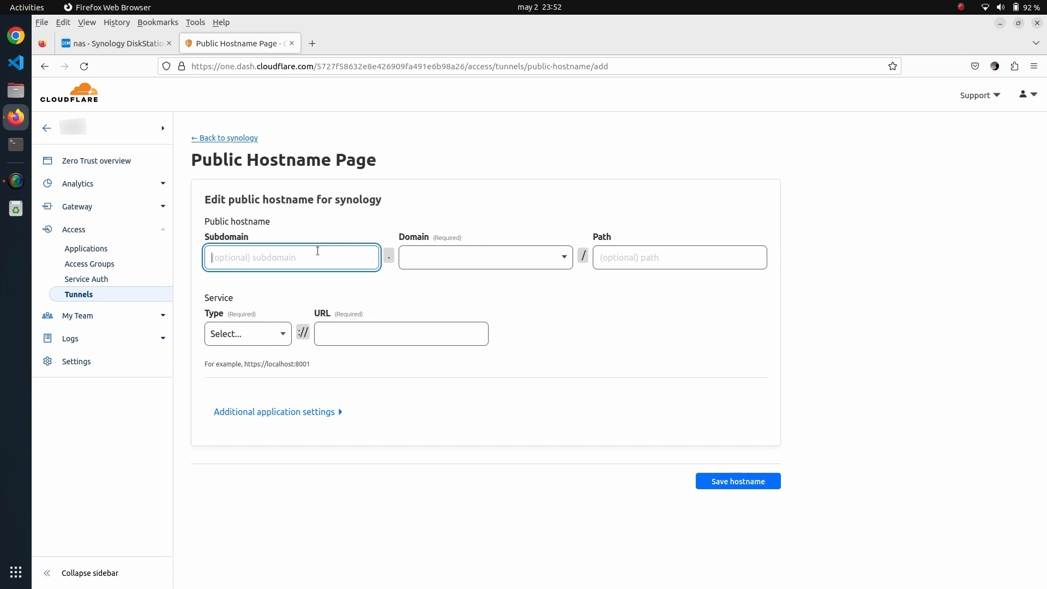
pyautogui.write('drive')
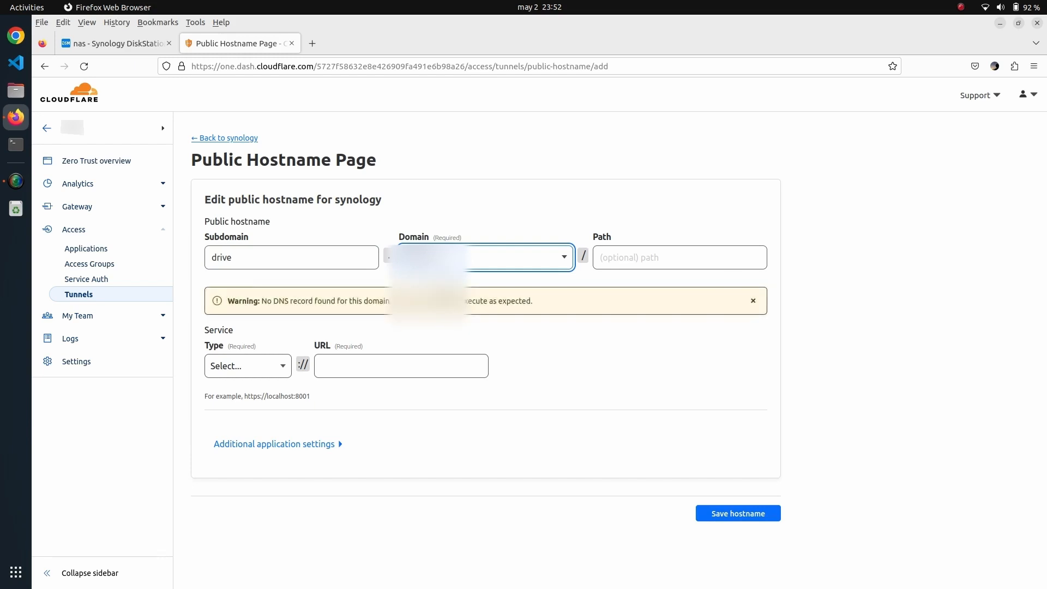
pyautogui.click(247, 366)
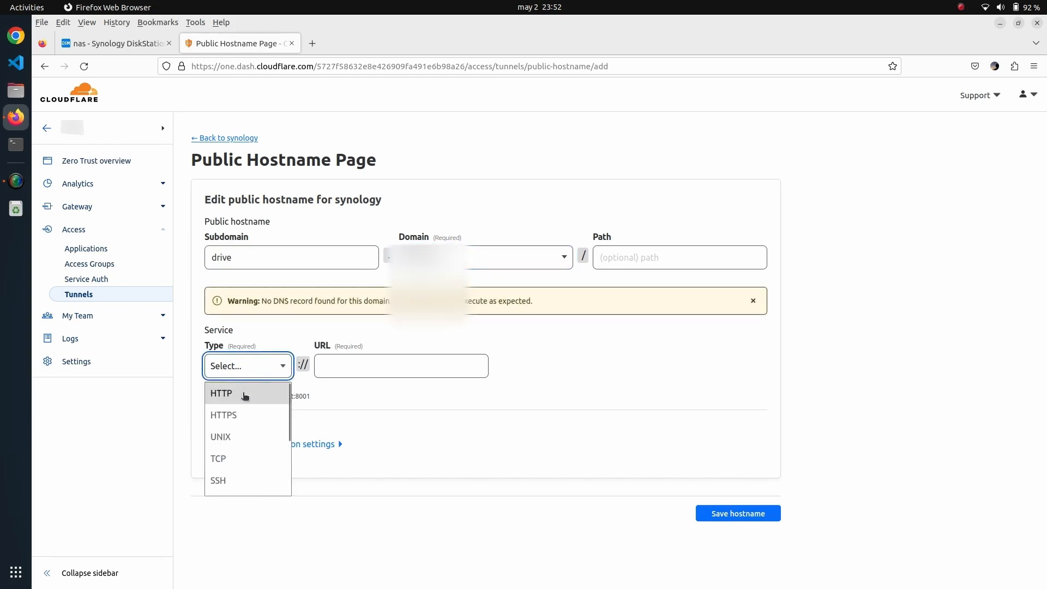
pyautogui.click(220, 394)
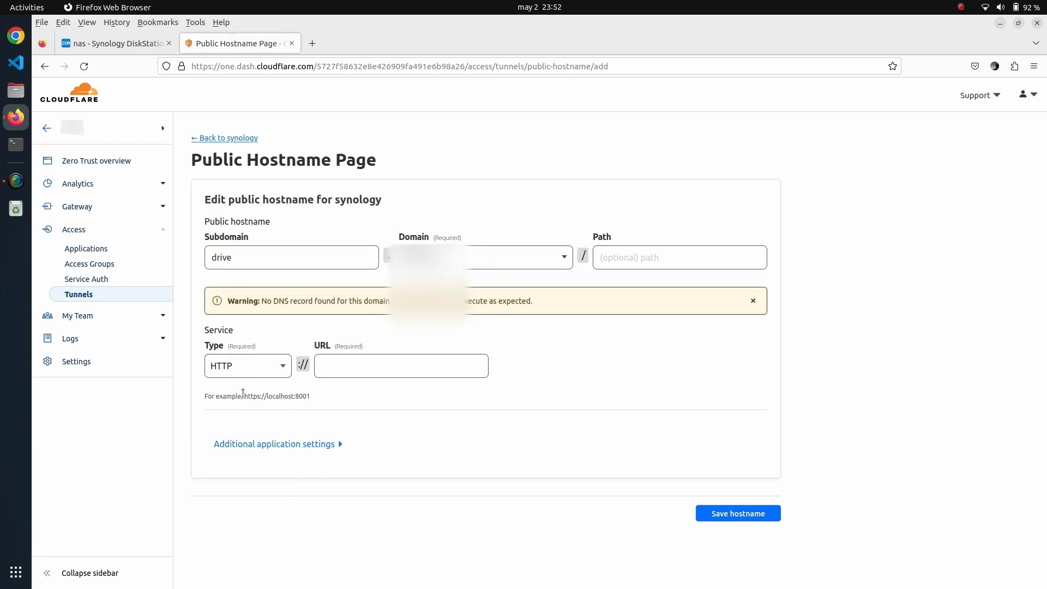
pyautogui.click(737, 512)
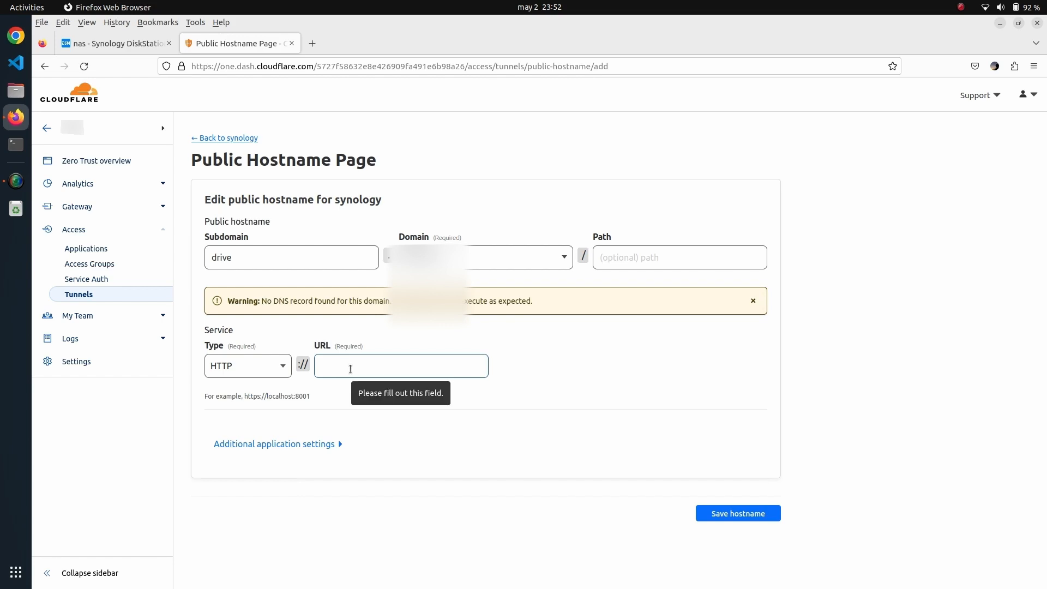
# Step: Enter service URL 192.168.1.14:10002 after checking the Drive port in DSM
pyautogui.click(400, 365)
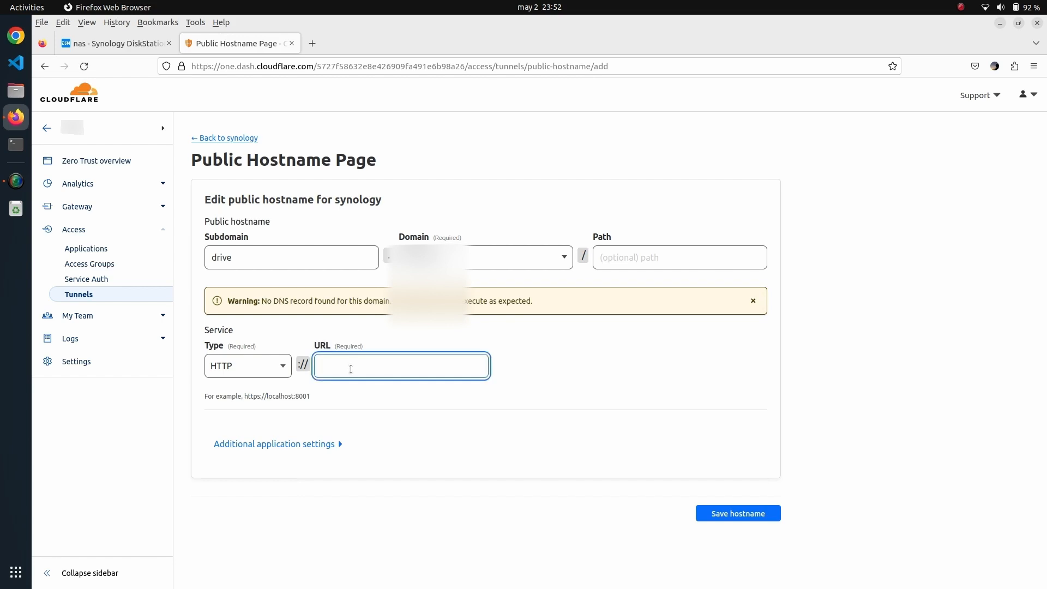
pyautogui.write('192')
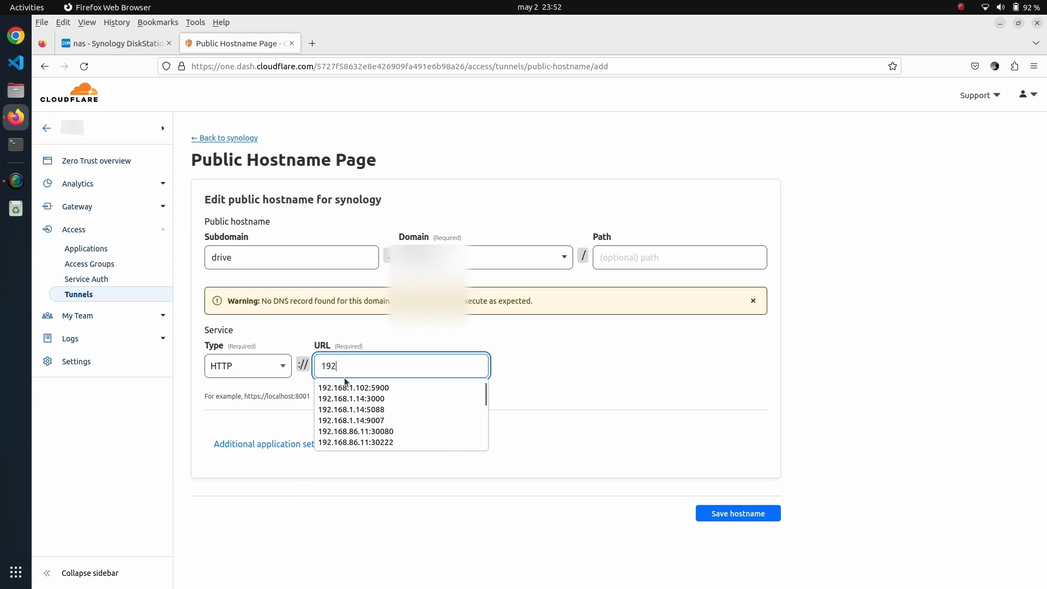
pyautogui.moveTo(353, 387)
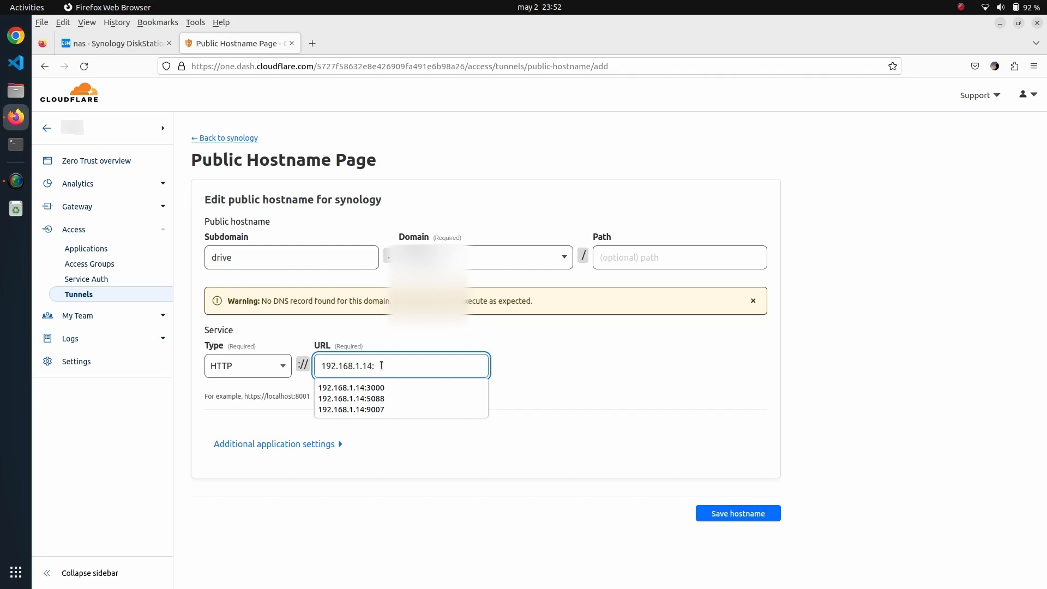
pyautogui.click(113, 42)
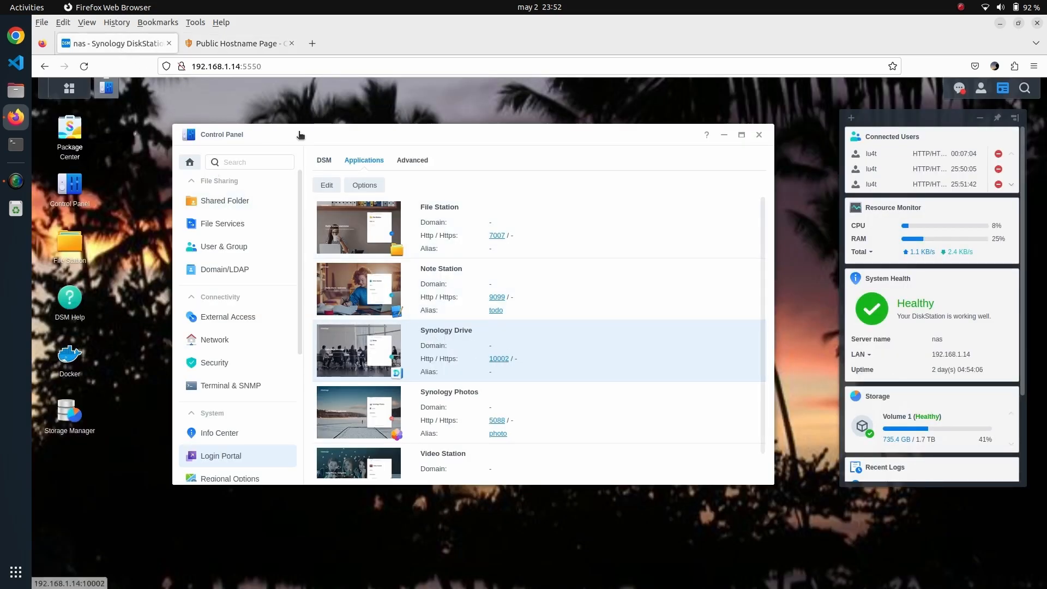
pyautogui.click(239, 42)
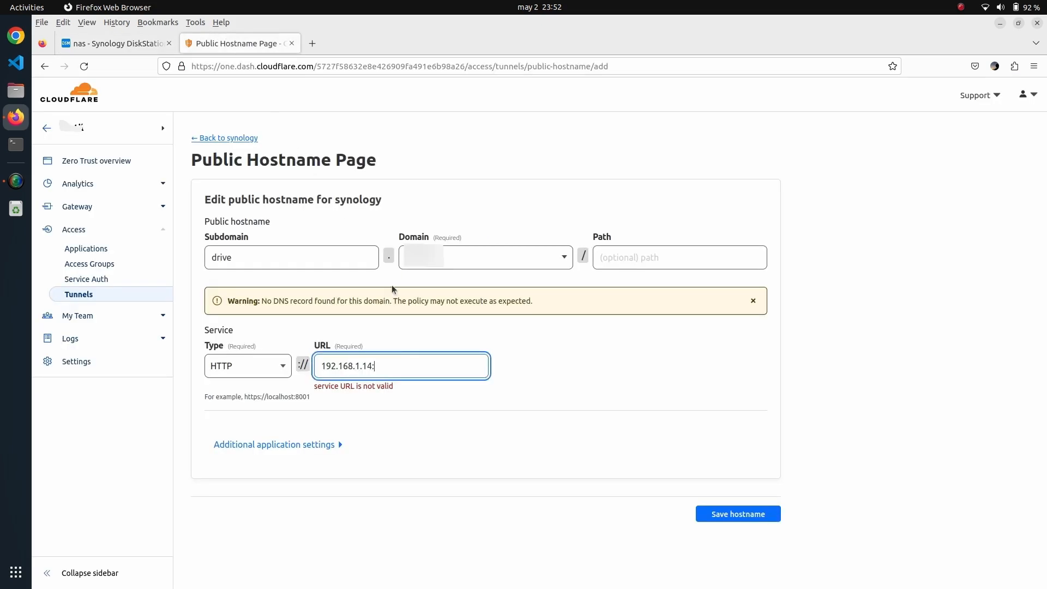
pyautogui.write('10002')
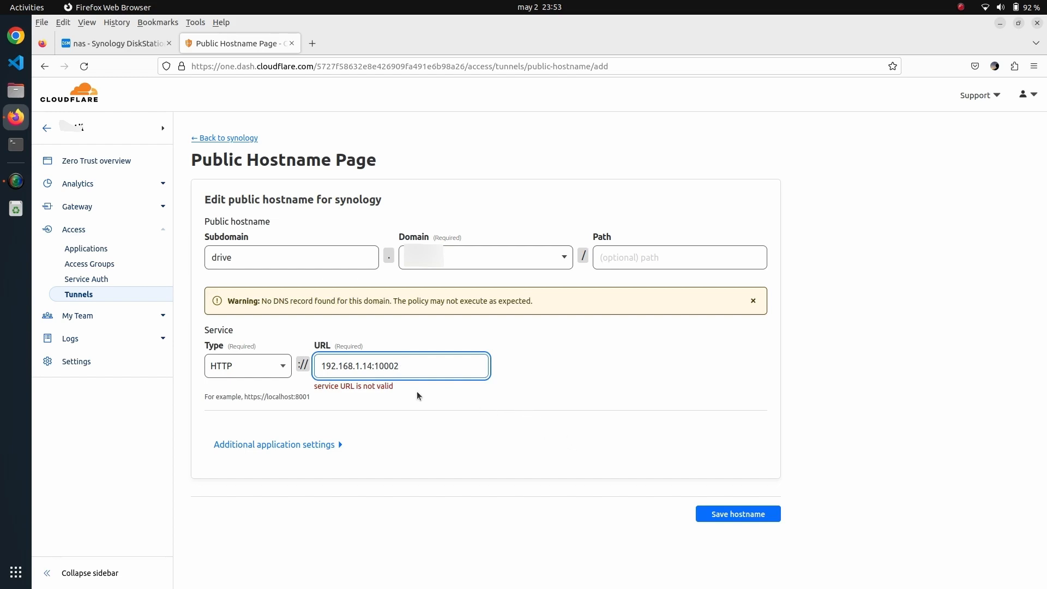
pyautogui.click(678, 257)
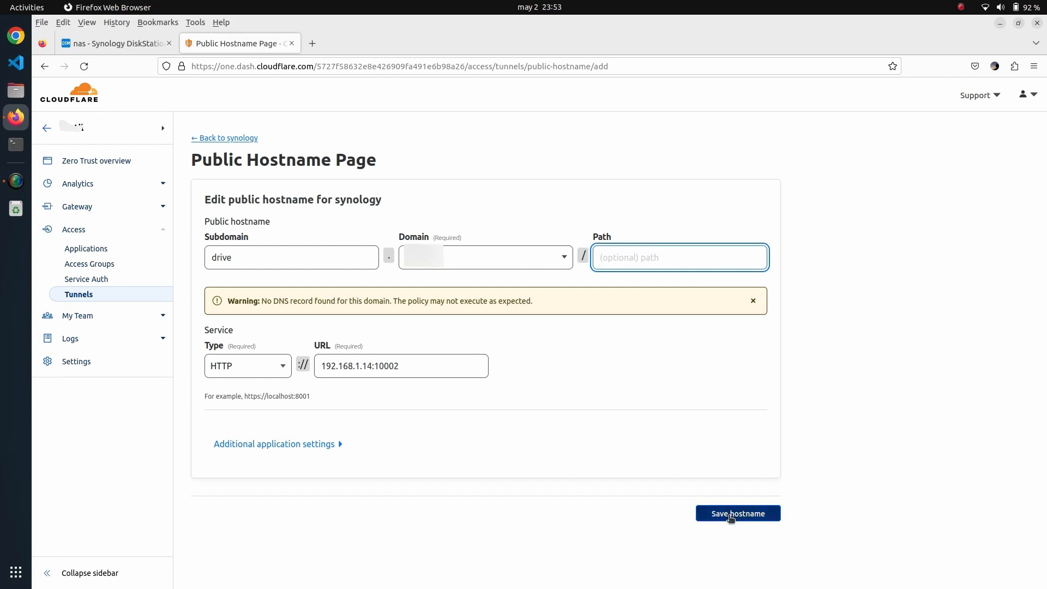
# Step: Save the drive hostname so it routes through the tunnel to Synology Drive
pyautogui.click(738, 513)
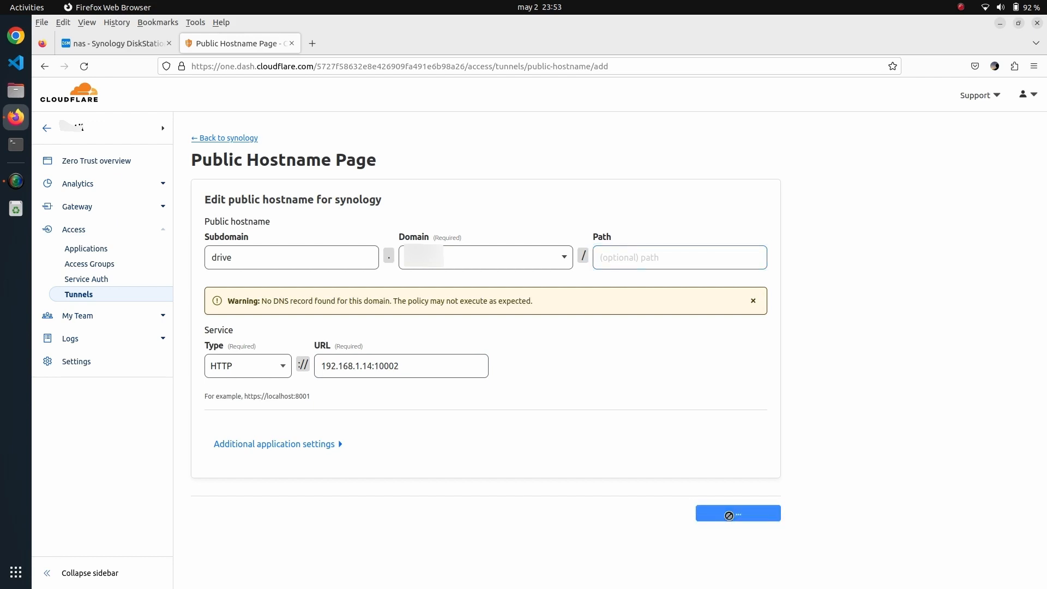
pyautogui.click(737, 513)
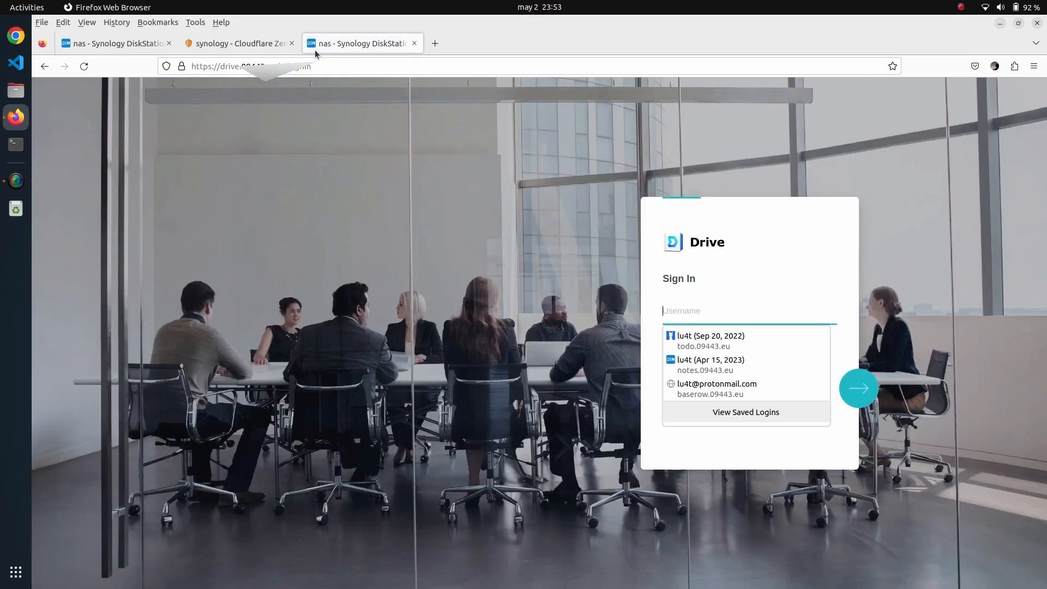
pyautogui.moveTo(693, 280)
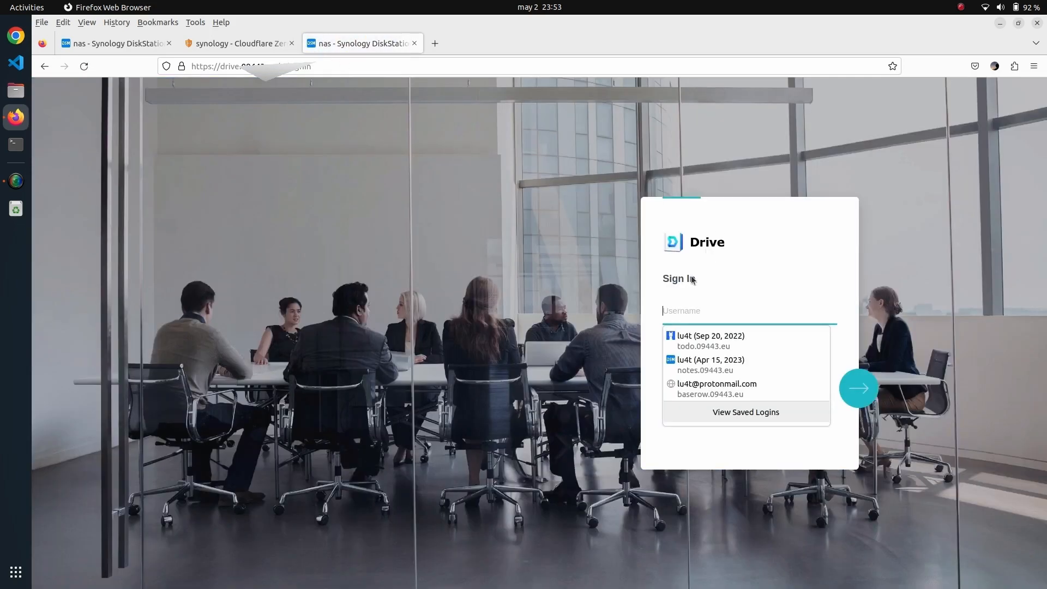
pyautogui.moveTo(708, 290)
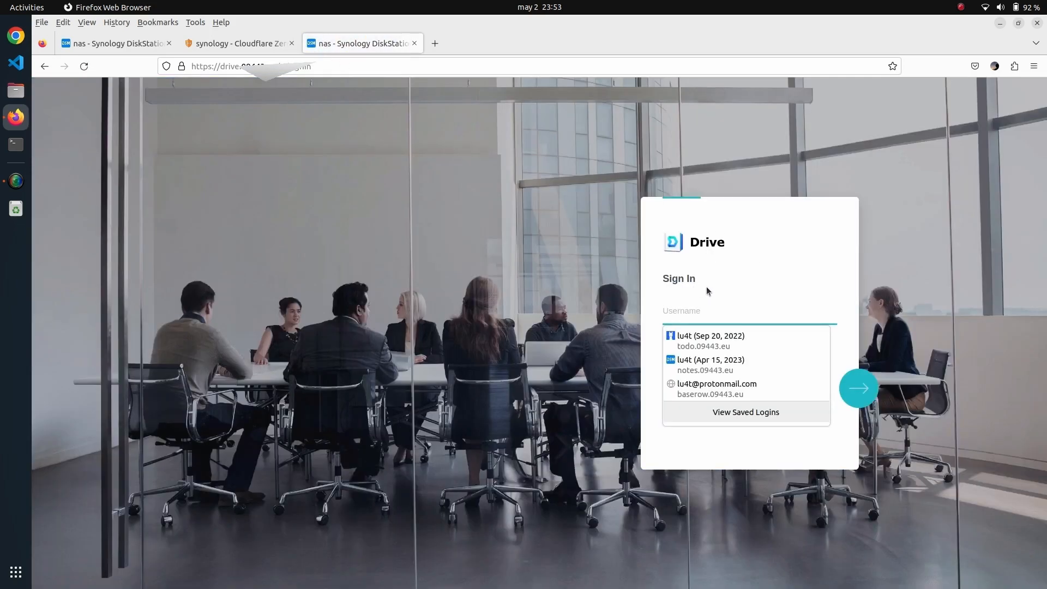
# Step: Dismiss Firefox's saved-login suggestions on the tunnelled Drive sign-in page
pyautogui.click(749, 311)
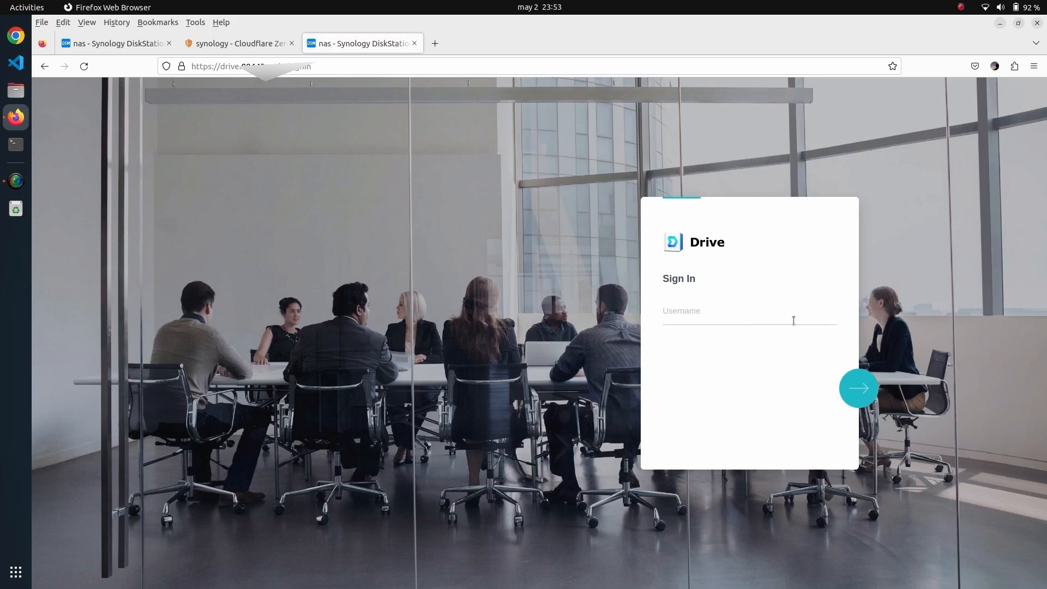
pyautogui.moveTo(249, 154)
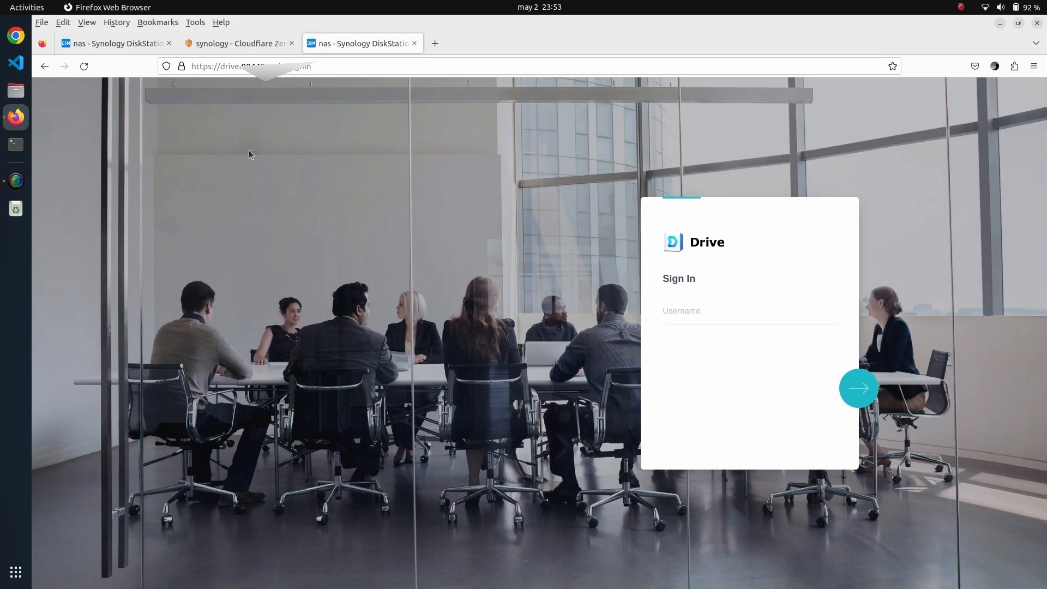
# Step: Select Synology Drive, edit its login style, and enter the login page title "this is my synology"
pyautogui.click(113, 42)
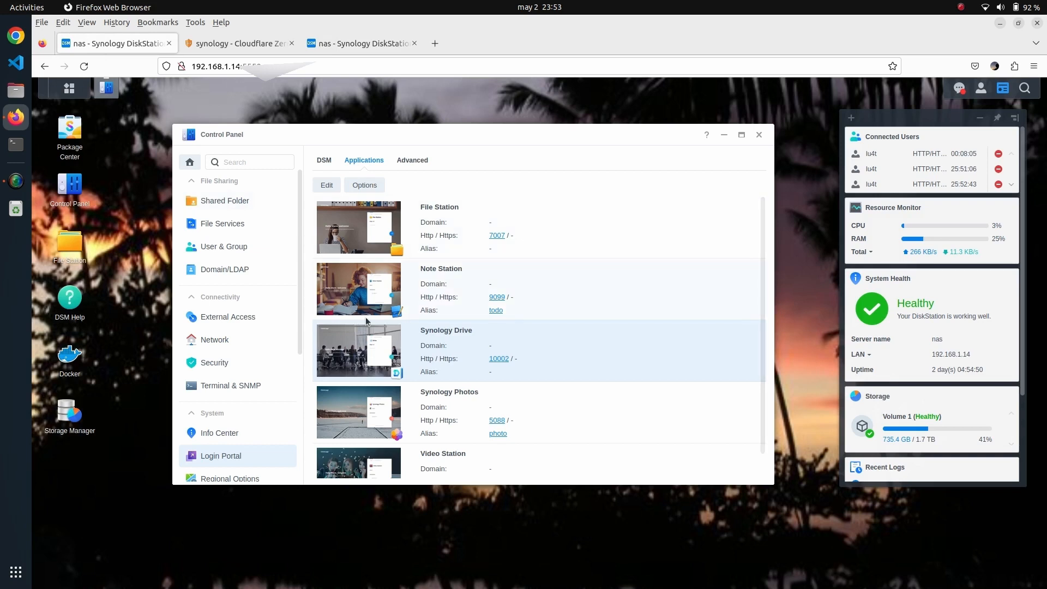
pyautogui.moveTo(466, 345)
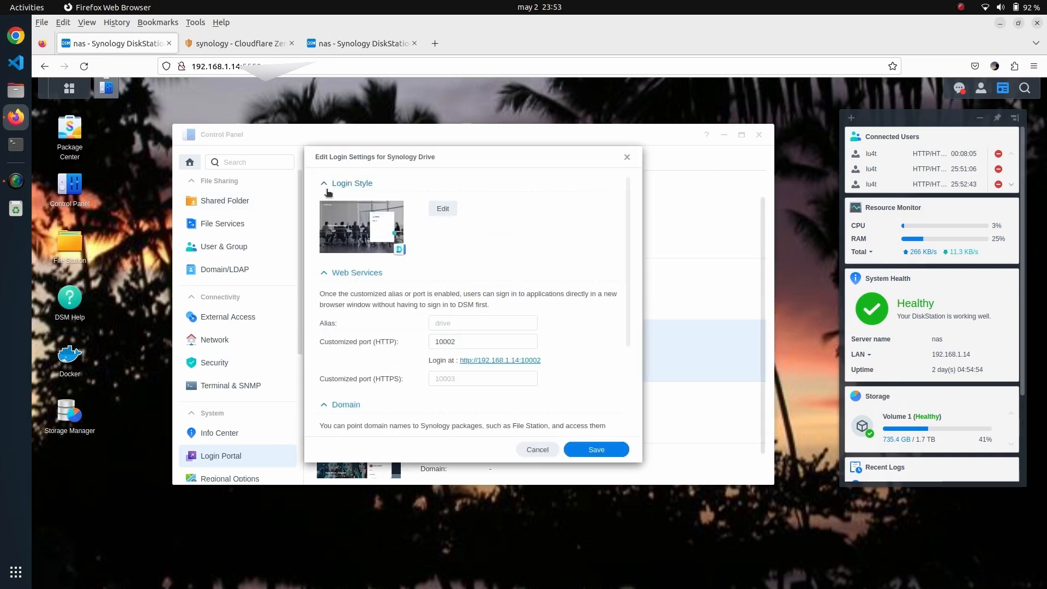
pyautogui.click(442, 208)
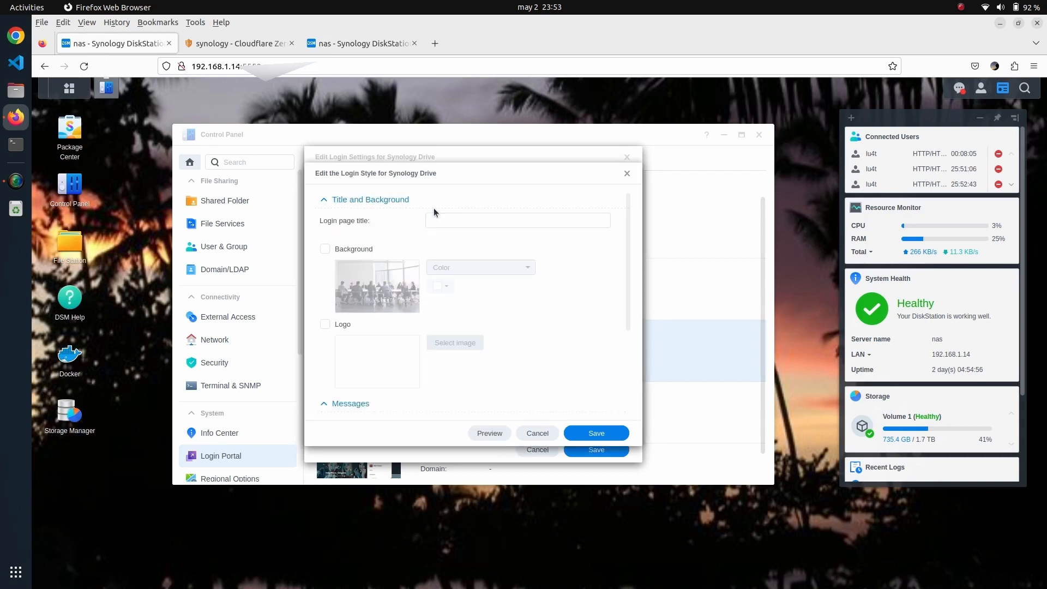
pyautogui.moveTo(429, 312)
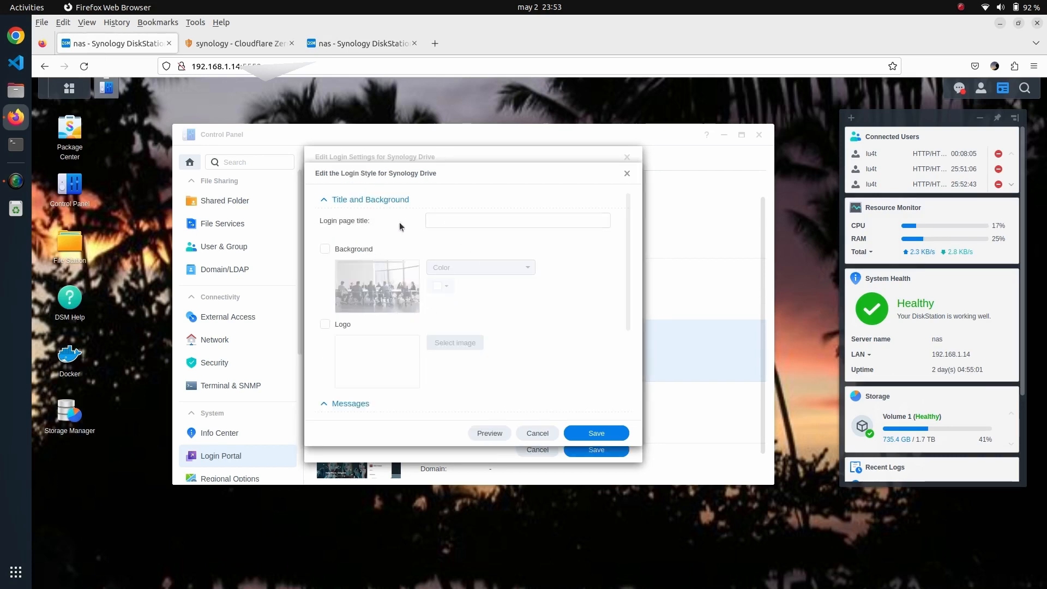
pyautogui.write('this is')
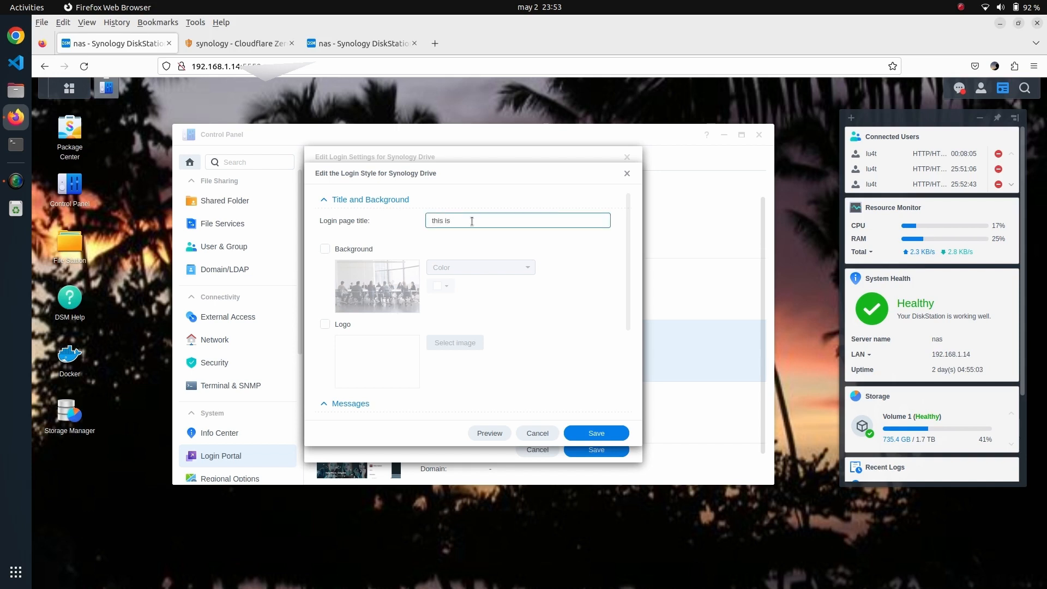
pyautogui.write('my synology')
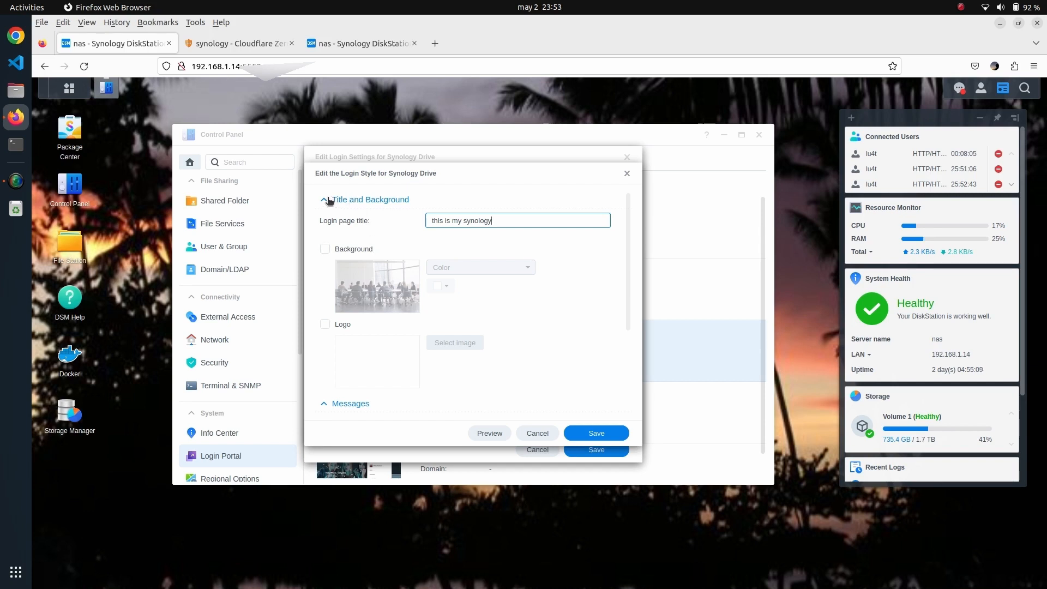
# Step: In the Messages section, enter the welcome title "welcome to cloudflare"
pyautogui.click(325, 199)
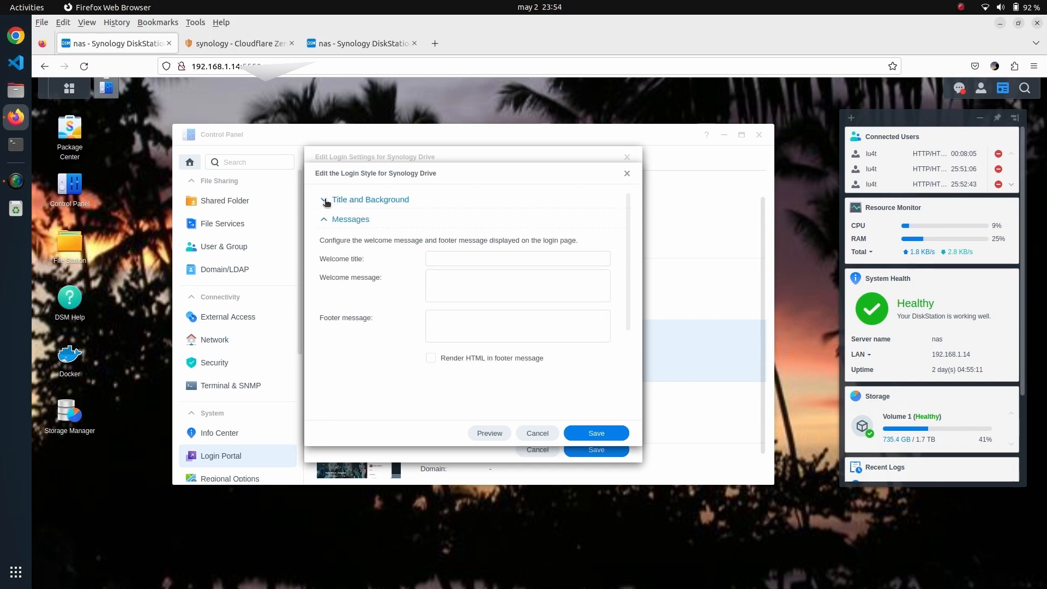
pyautogui.write('w')
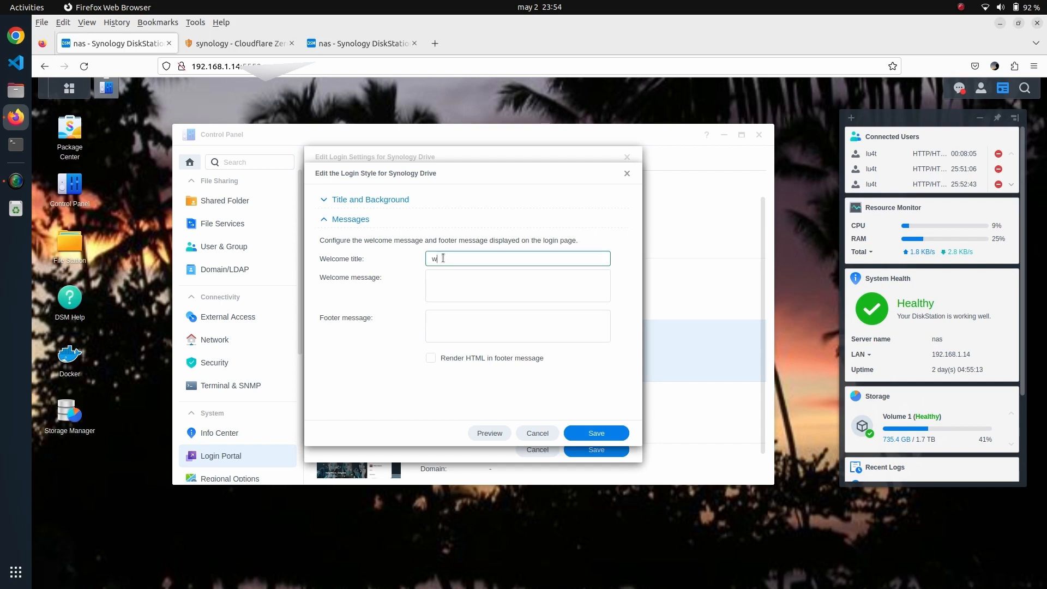
pyautogui.write('elcome f')
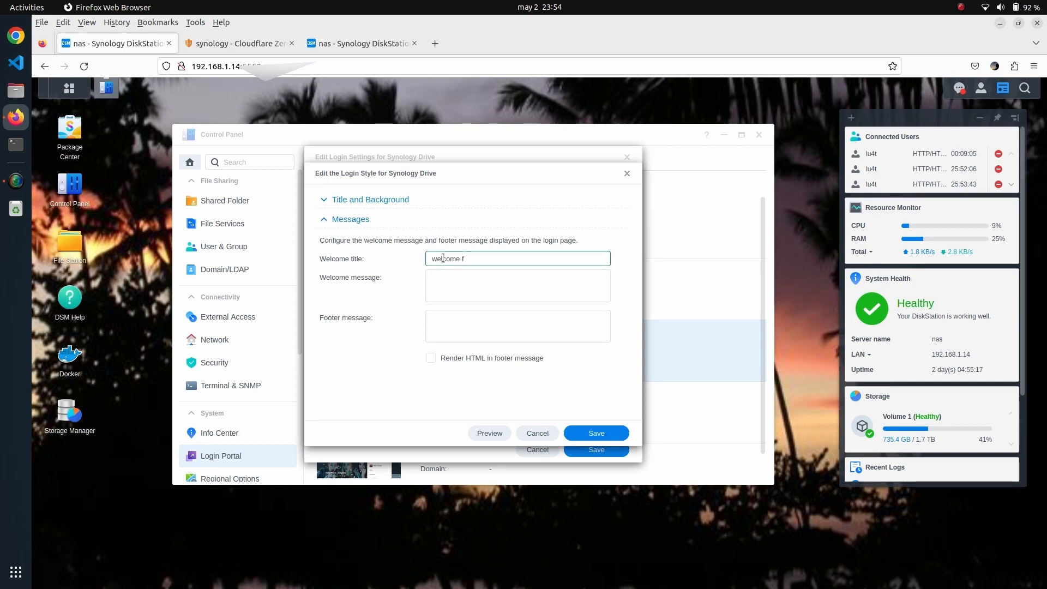
pyautogui.write('welcome to cloud')
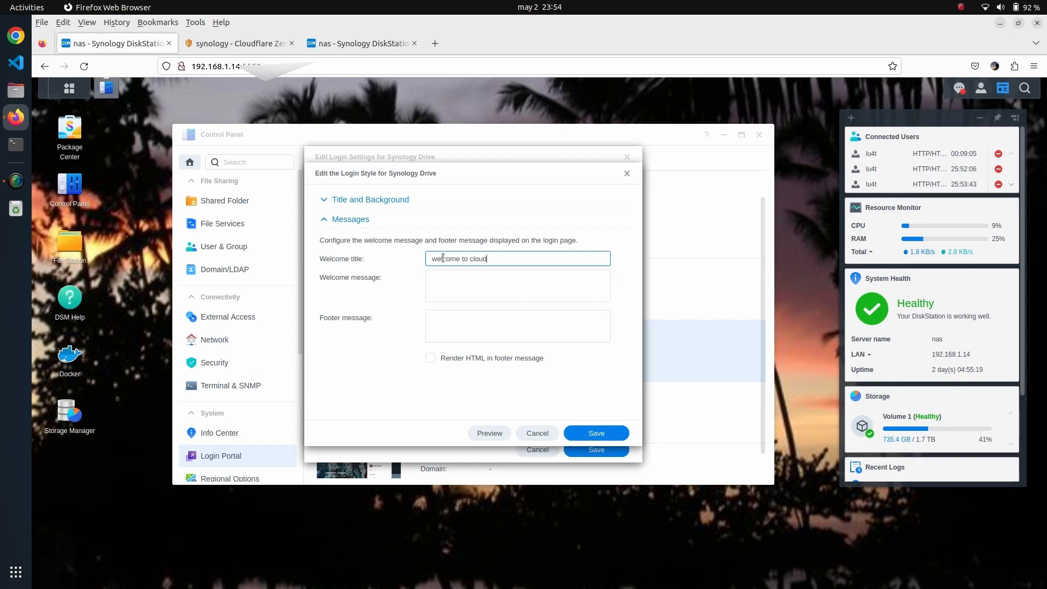
pyautogui.write('flare')
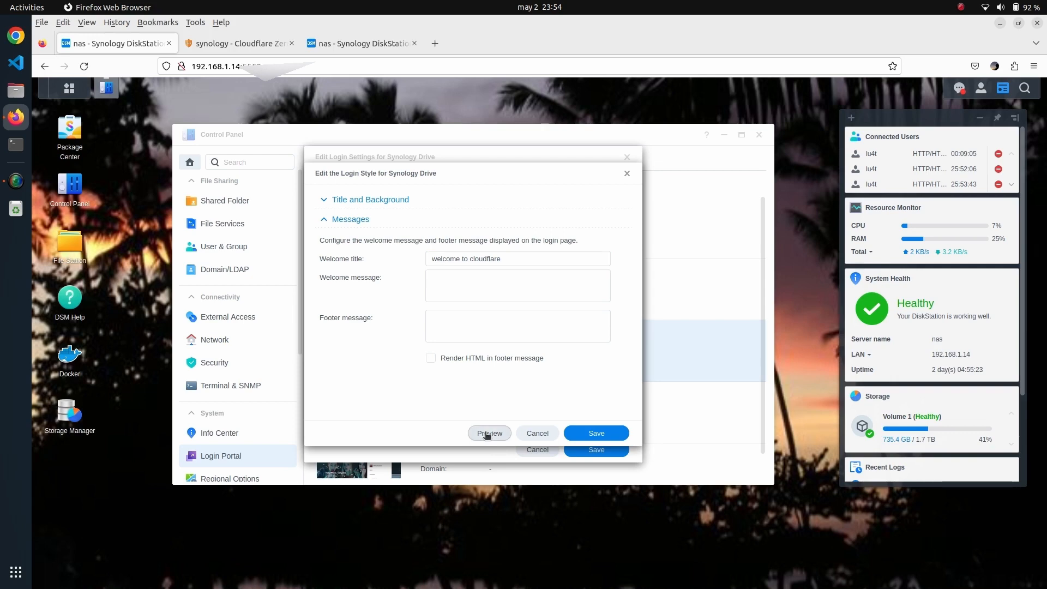
# Step: Preview the customised Drive login page showing the new title and welcome message
pyautogui.click(489, 433)
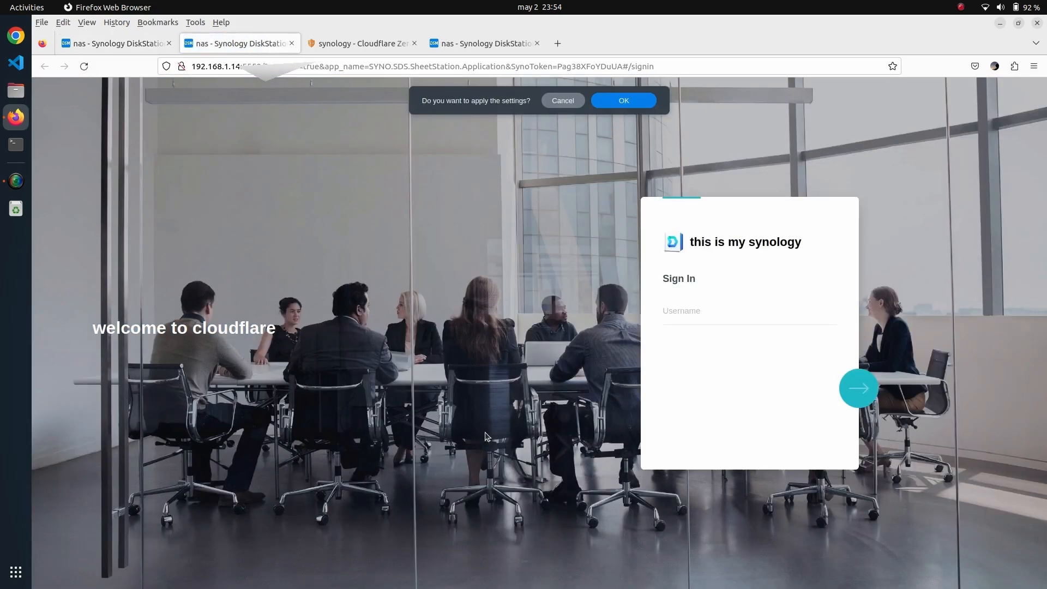
pyautogui.moveTo(680, 284)
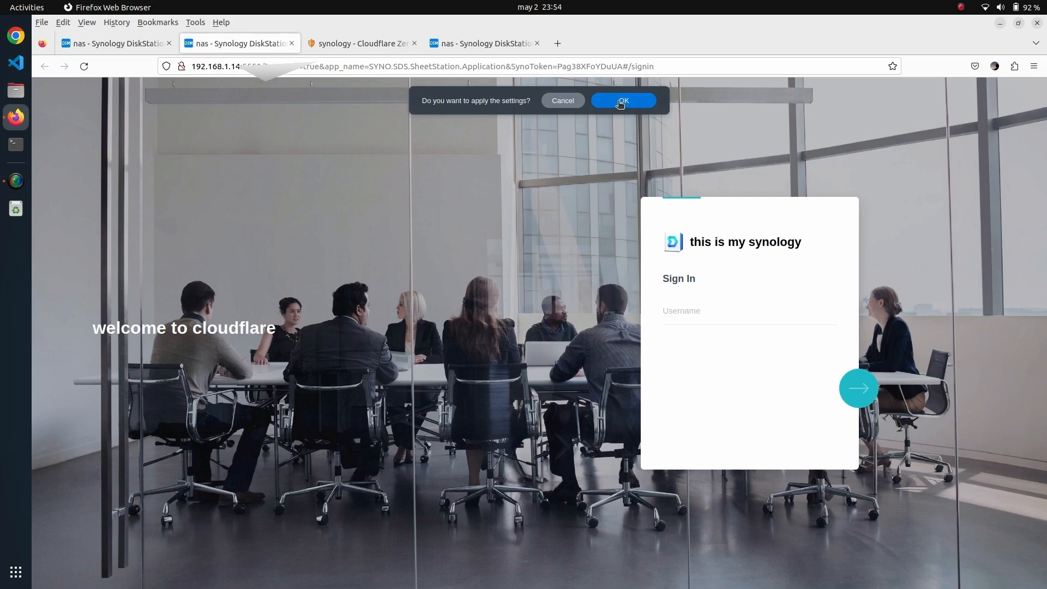
pyautogui.moveTo(263, 334)
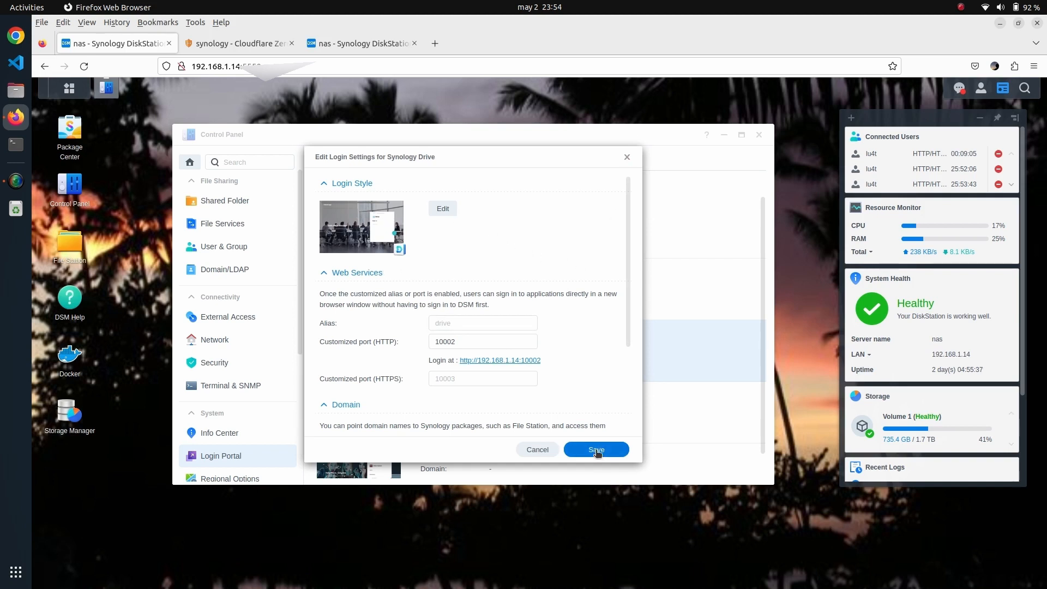
# Step: Save Synology Drive's login settings so the public sign-in page shows the new title and welcome
pyautogui.click(594, 449)
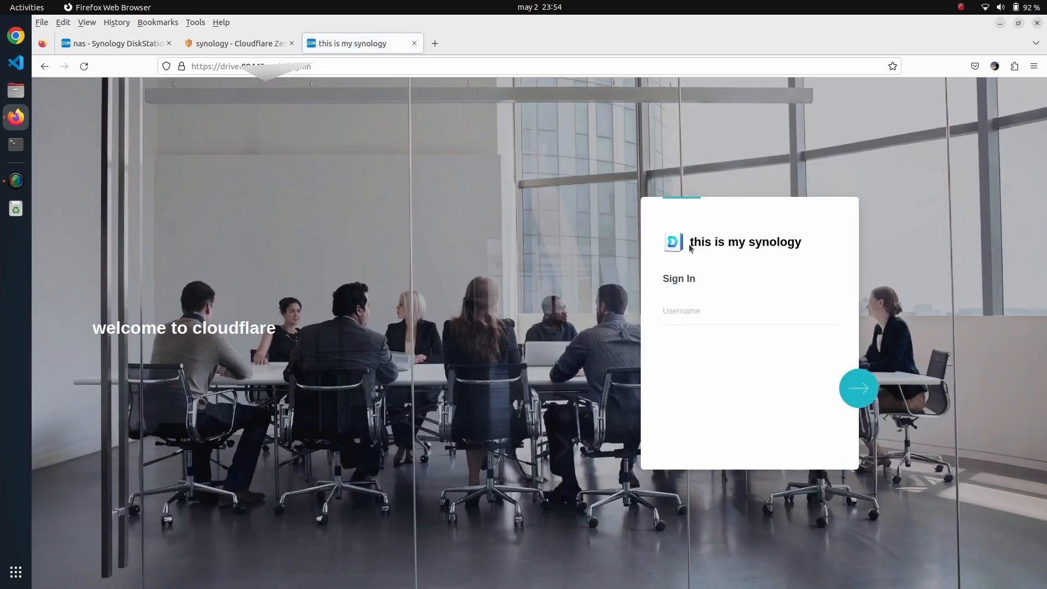
pyautogui.moveTo(700, 252)
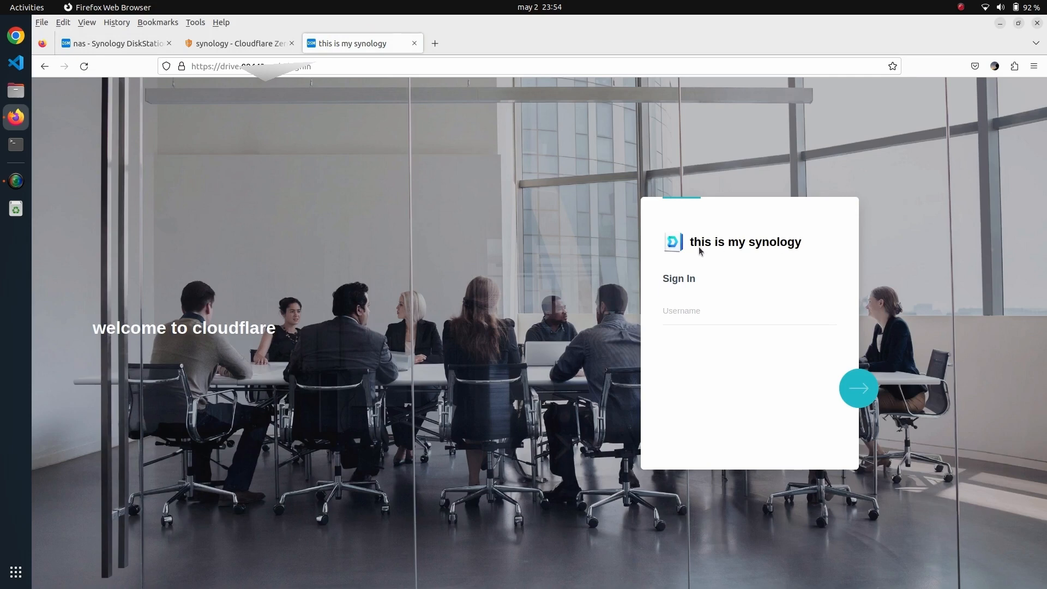
pyautogui.moveTo(272, 125)
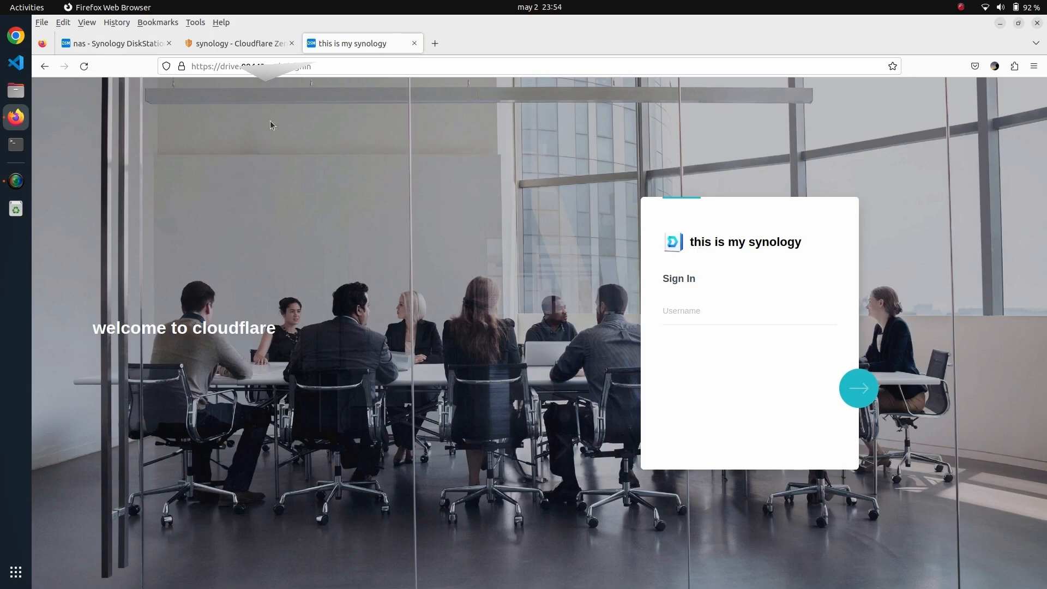
pyautogui.moveTo(39, 149)
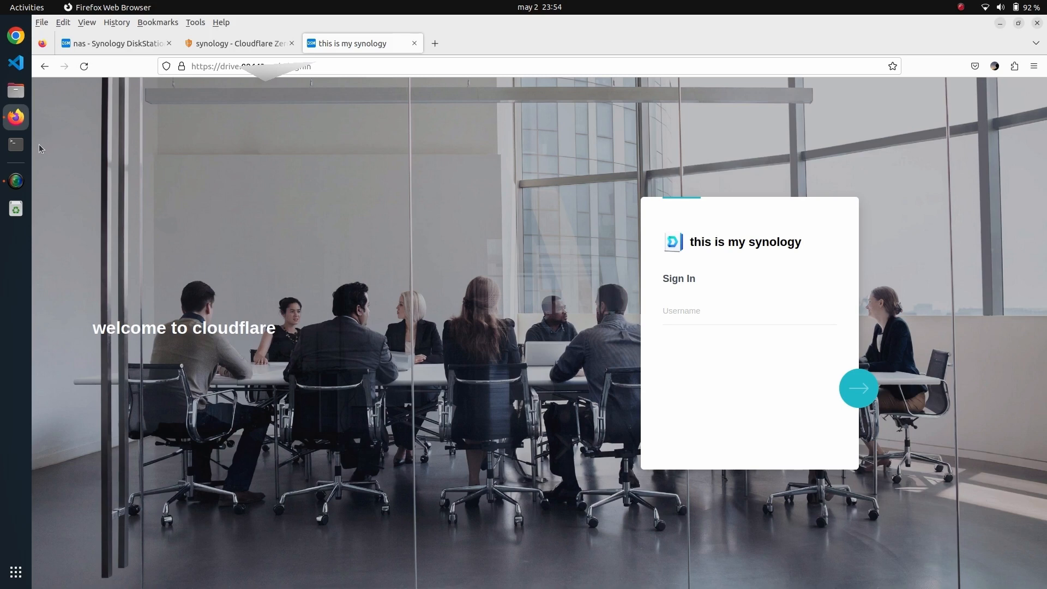
pyautogui.moveTo(52, 194)
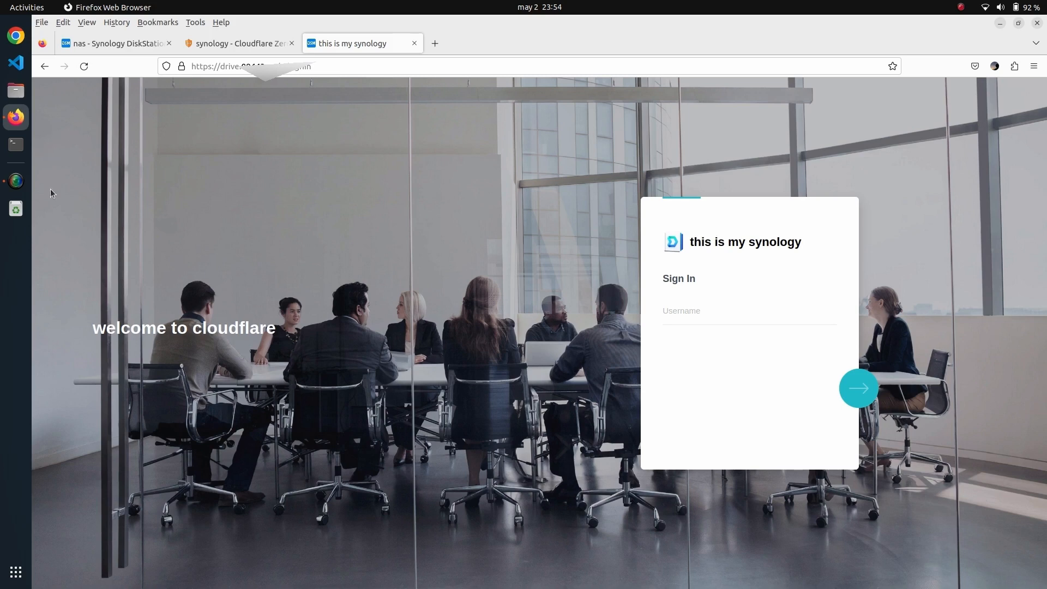